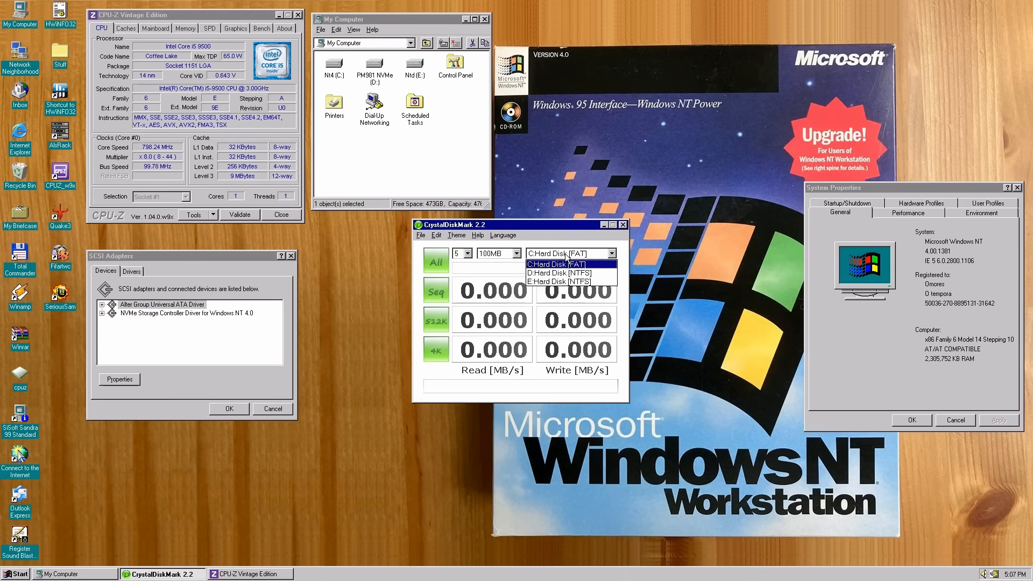
Step: Choose D: Hard Disk [NTFS] as CrystalDiskMark's benchmark target drive
left_click(561, 273)
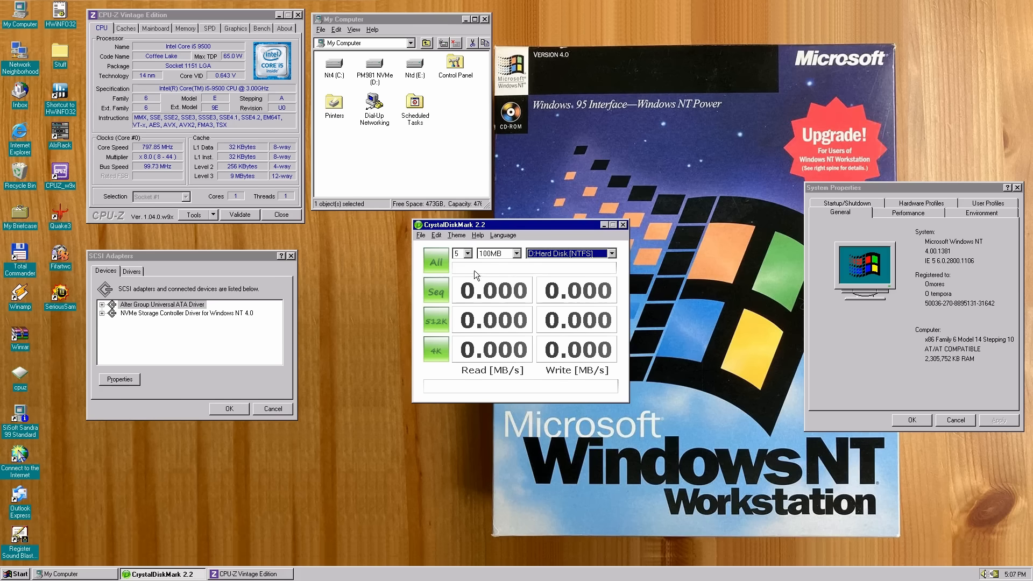
left_click(435, 262)
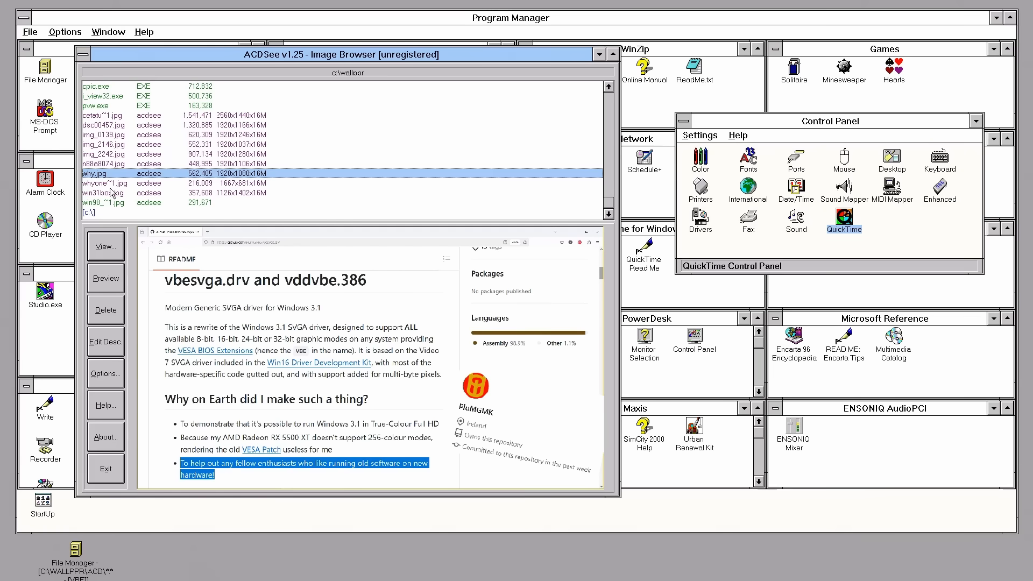
Step: Preview the Windows for Workgroups box, lake landscape and dandelion wallpaper photos
left_click(102, 193)
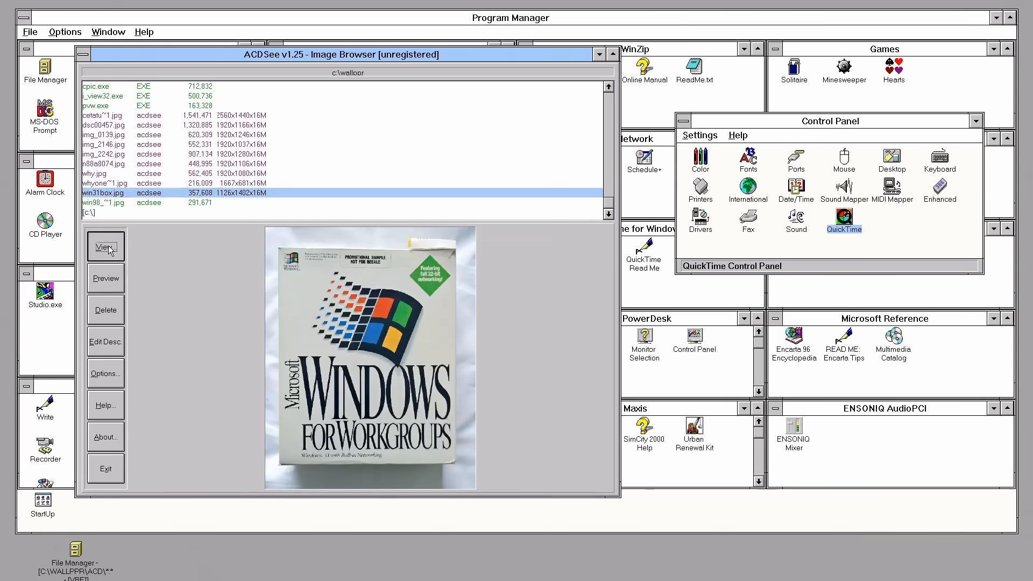
left_click(105, 246)
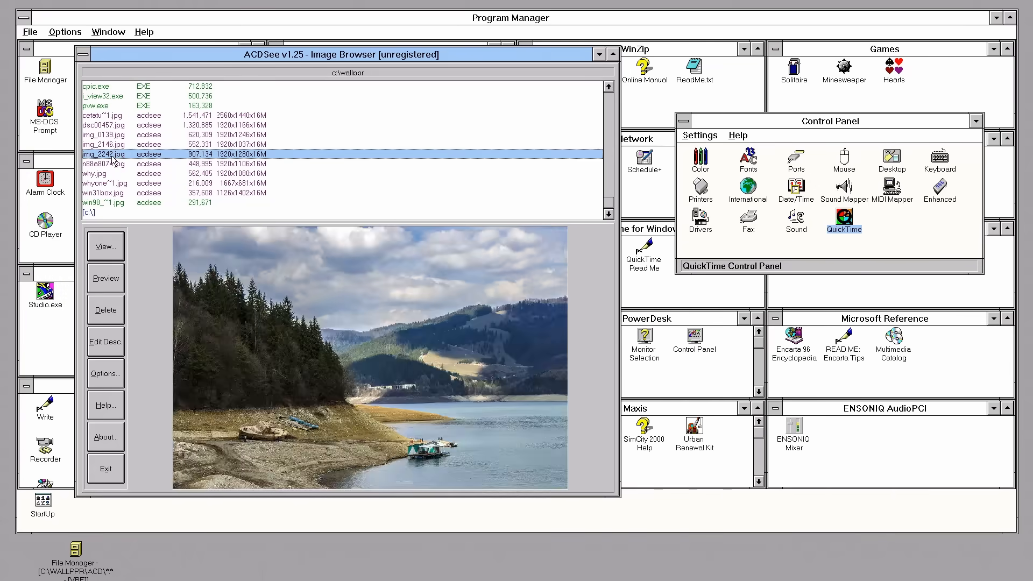
left_click(102, 163)
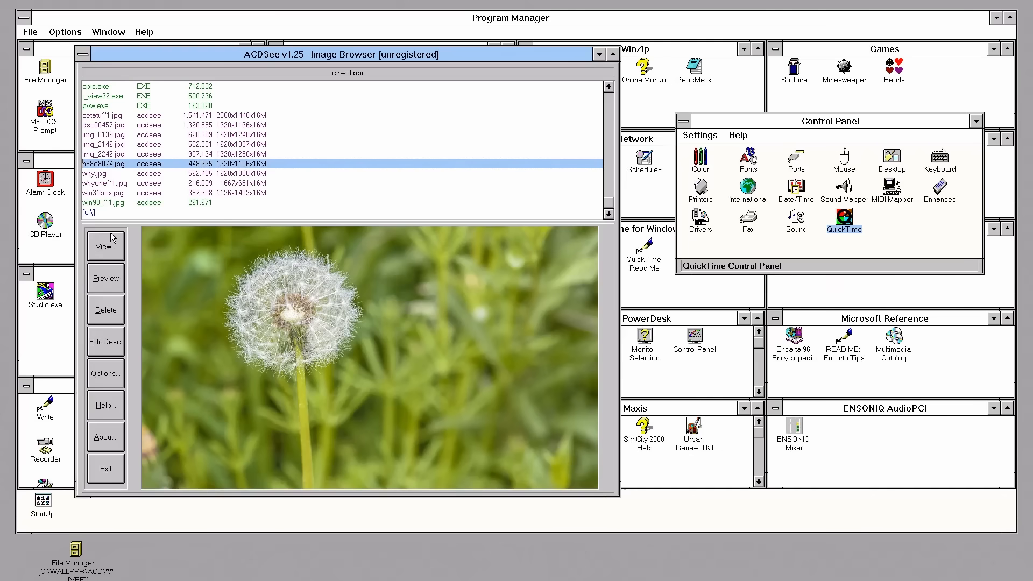
Step: View ACDSee's About box and dismiss the shareware notice
left_click(106, 436)
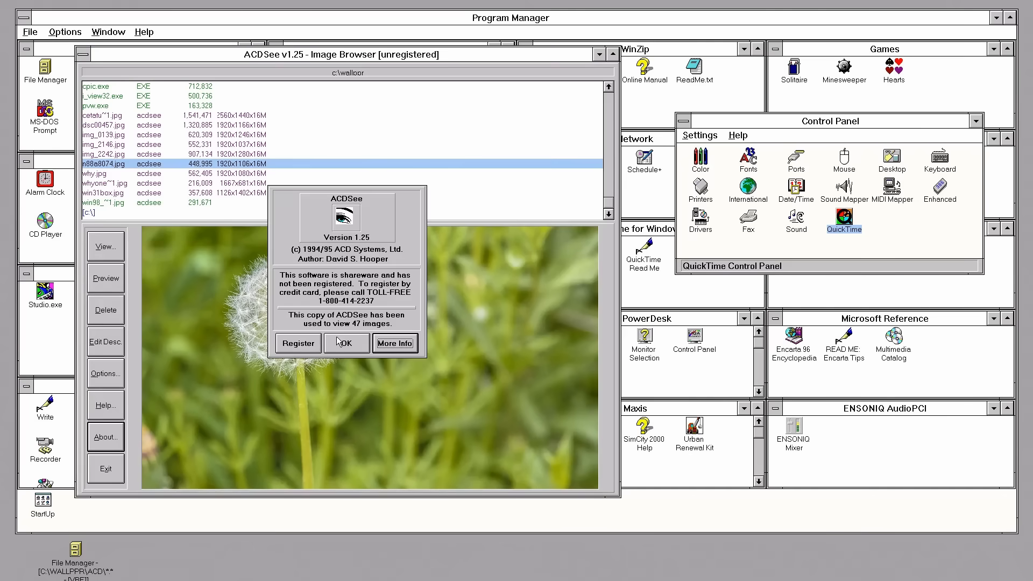
left_click(347, 343)
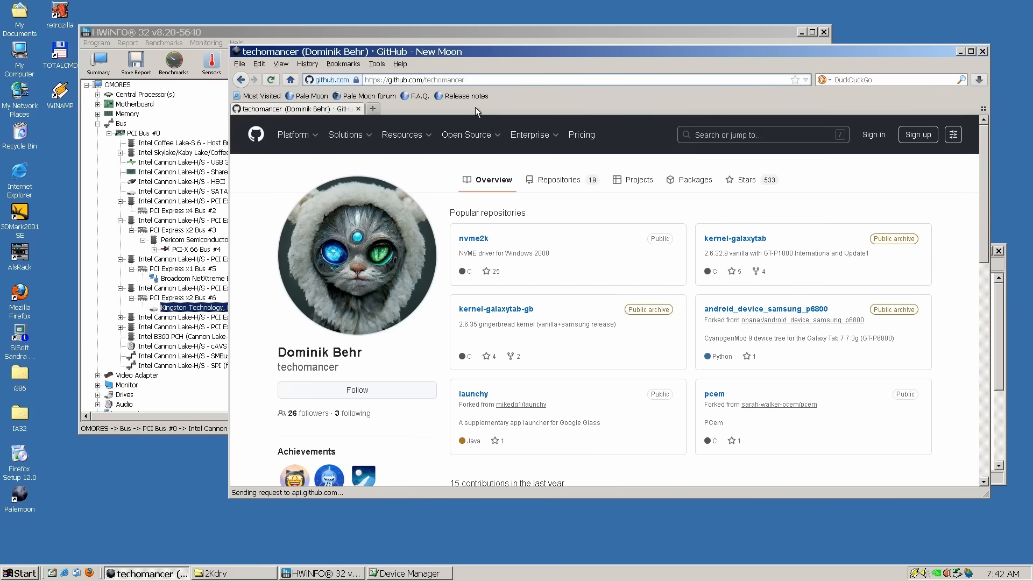
mouse_move(474, 239)
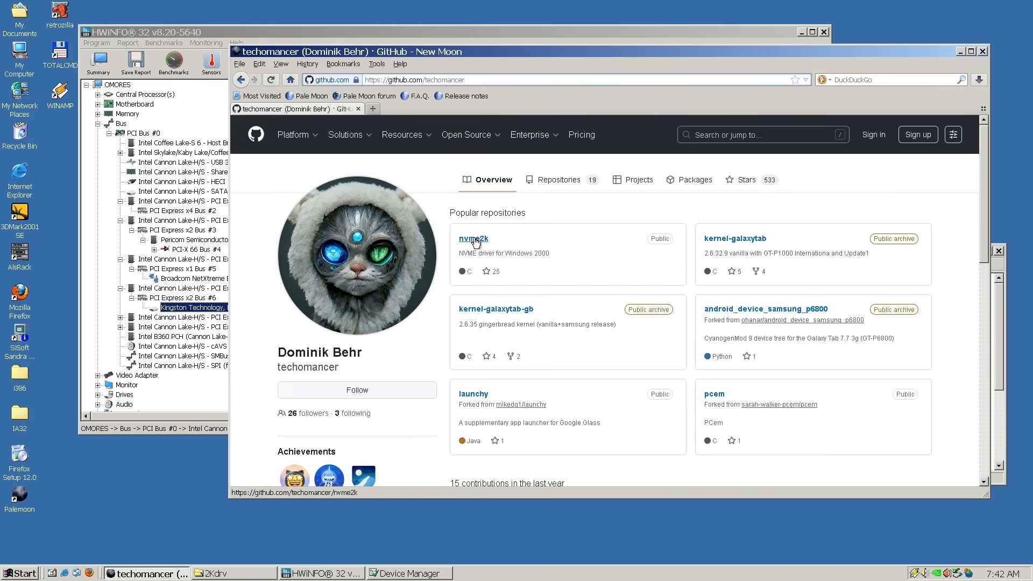
Step: Download nvme2k-1.0.0.1.zip from the nvme2k GitHub releases and view its contents
left_click(473, 239)
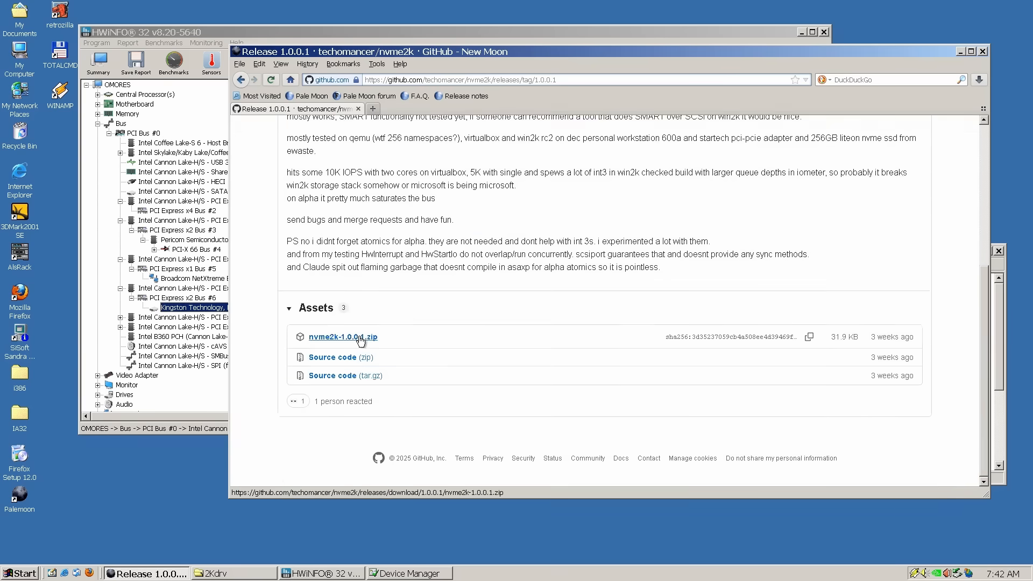
left_click(343, 337)
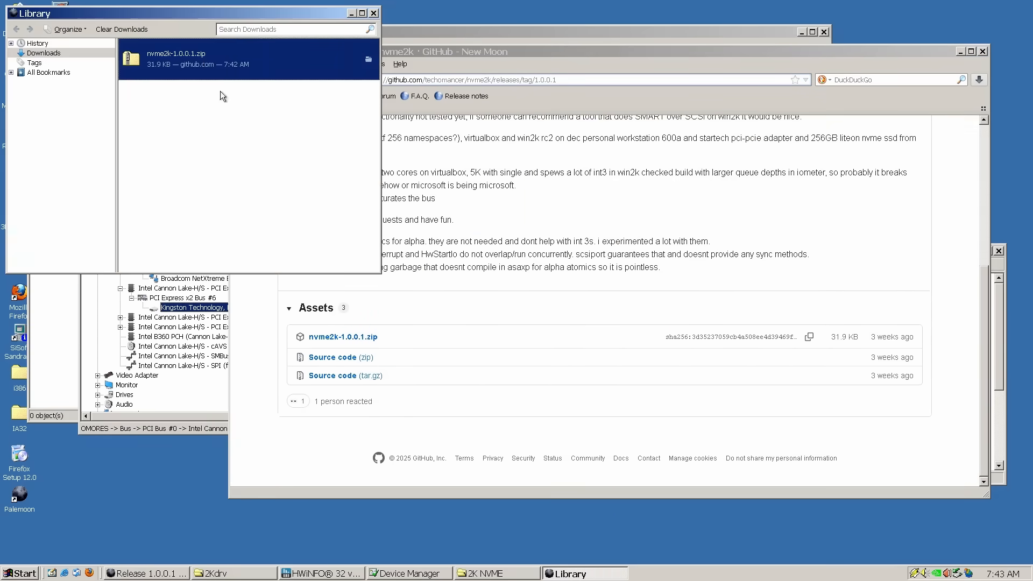
double_click(175, 58)
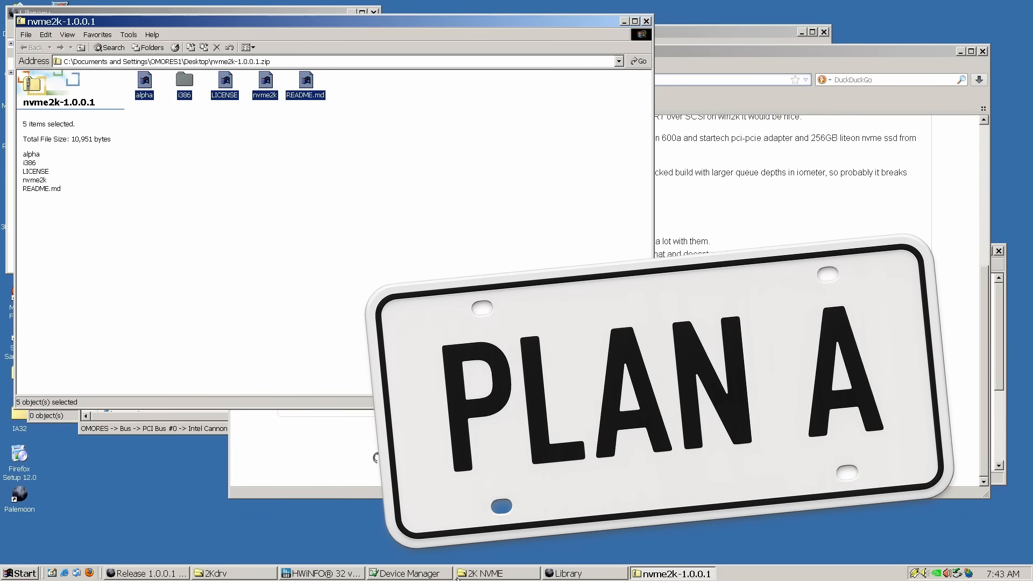
Step: Proceed with installing the NVMe Storage Controller (Windows 2000) driver in the wizard
left_click(495, 573)
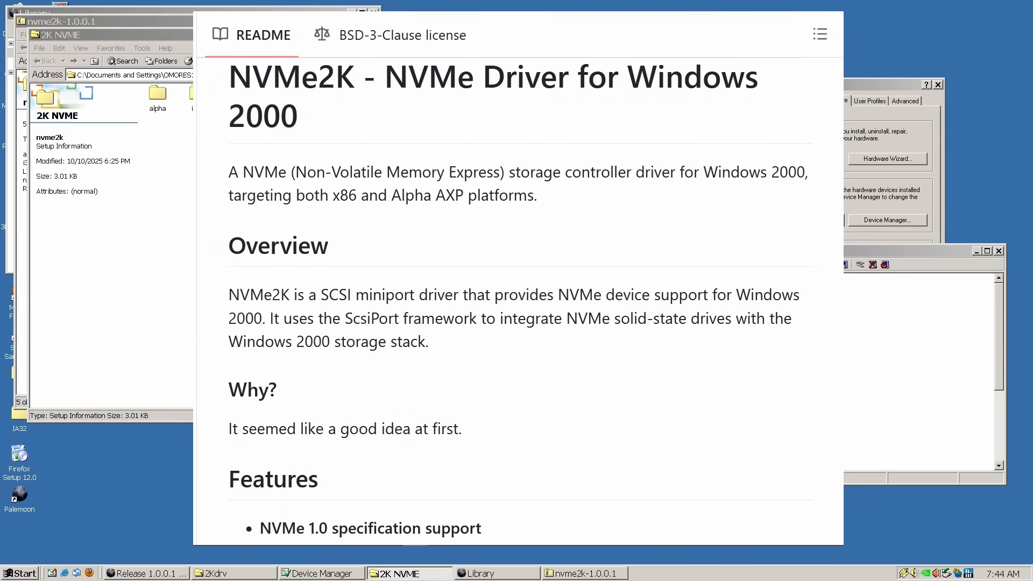
scroll("down", 3)
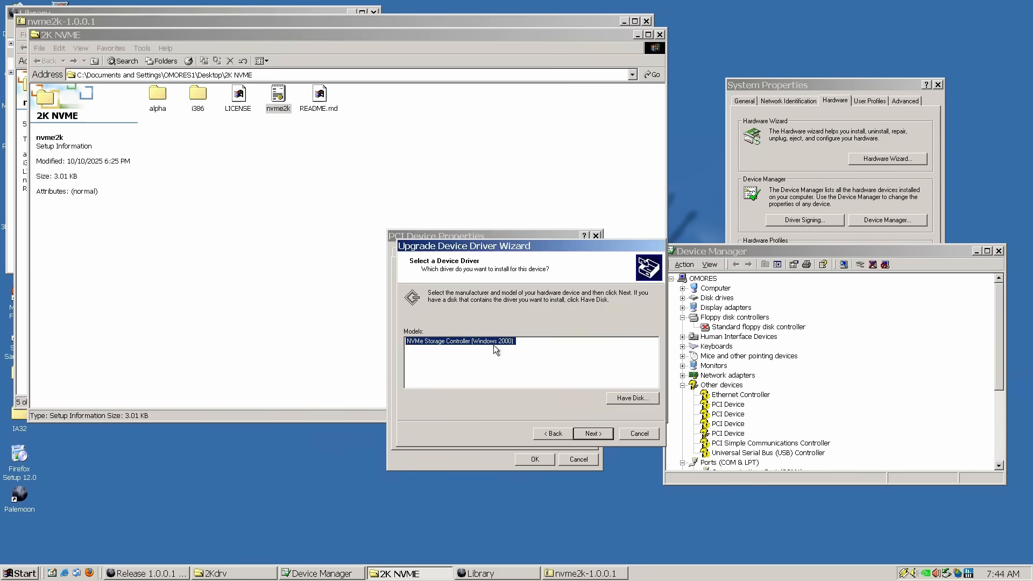
left_click(592, 433)
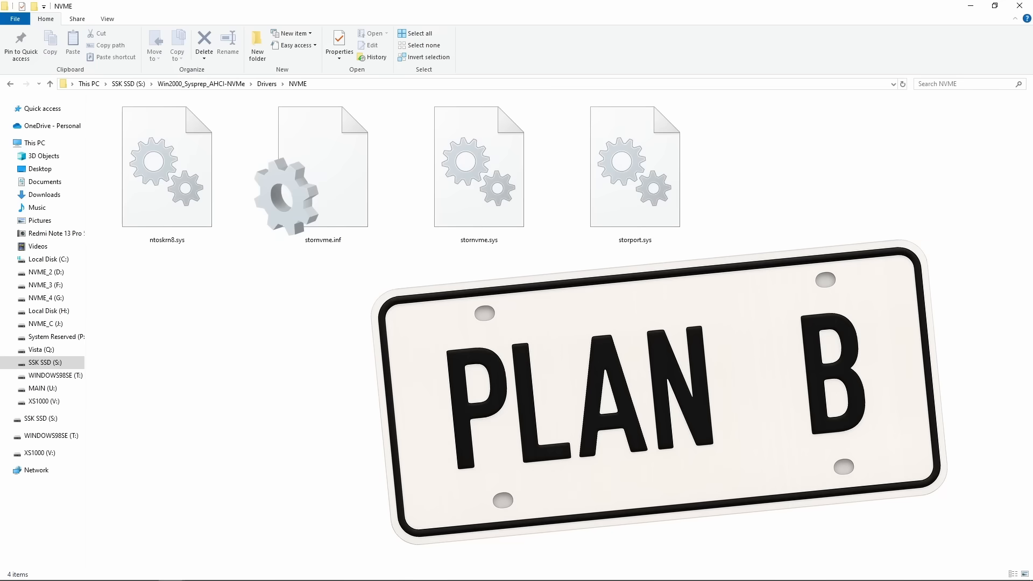
Step: Select ntoskrn8.sys in the NVME drivers folder to view its info
left_click(166, 167)
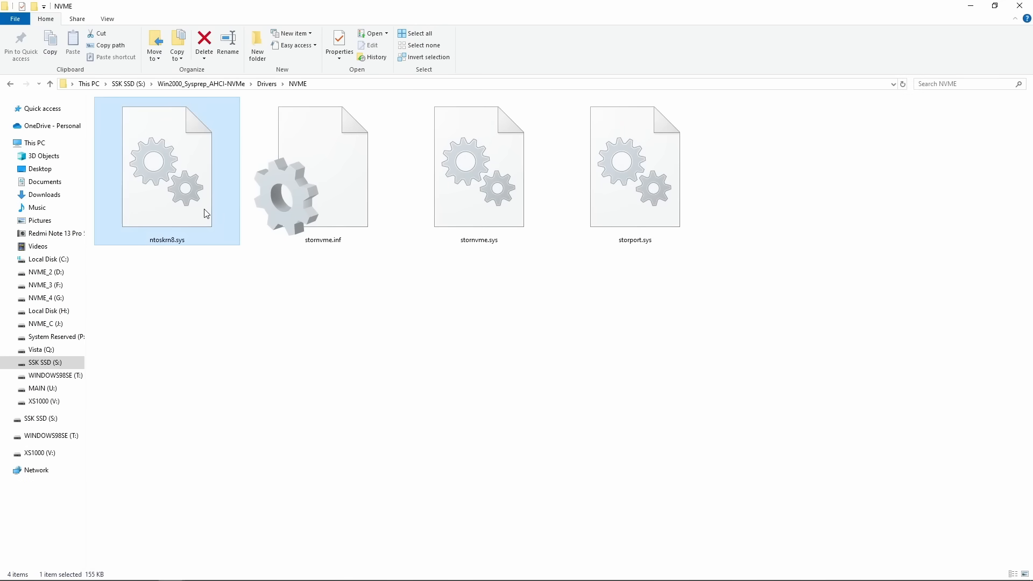
mouse_move(194, 223)
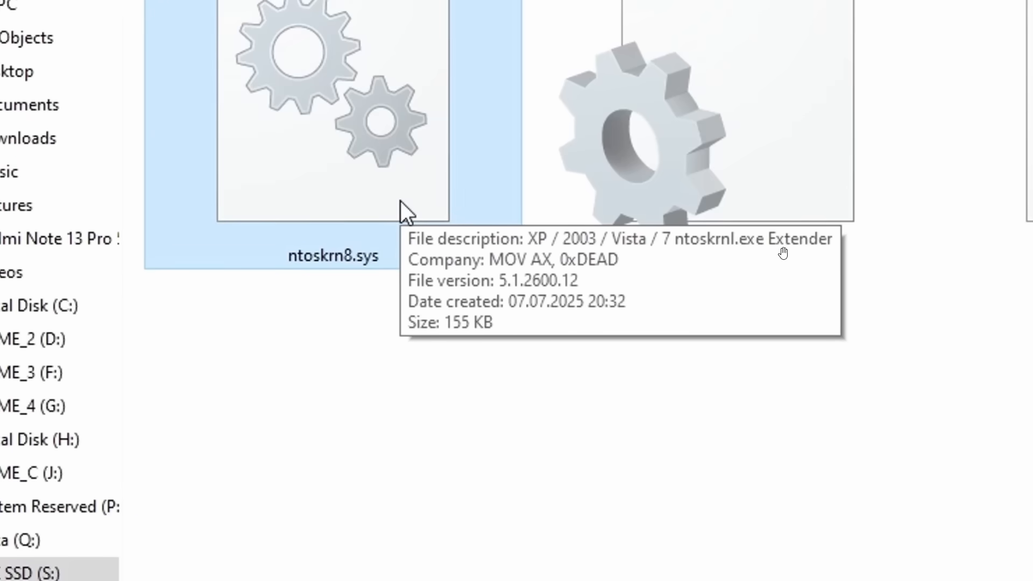
mouse_move(422, 250)
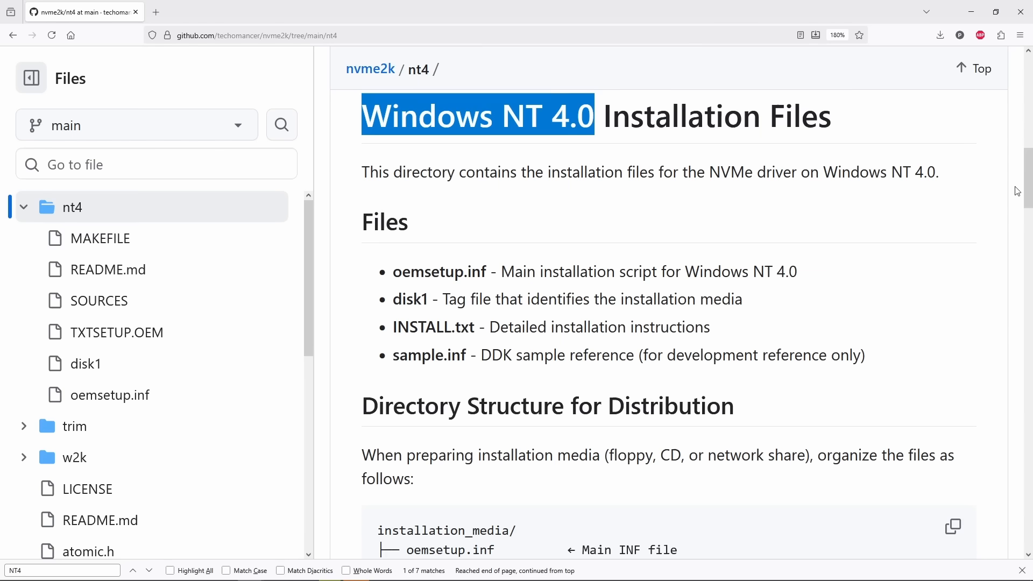
Step: Scroll the WINNT search results toward the stornvme.sys entry
scroll("down", 3)
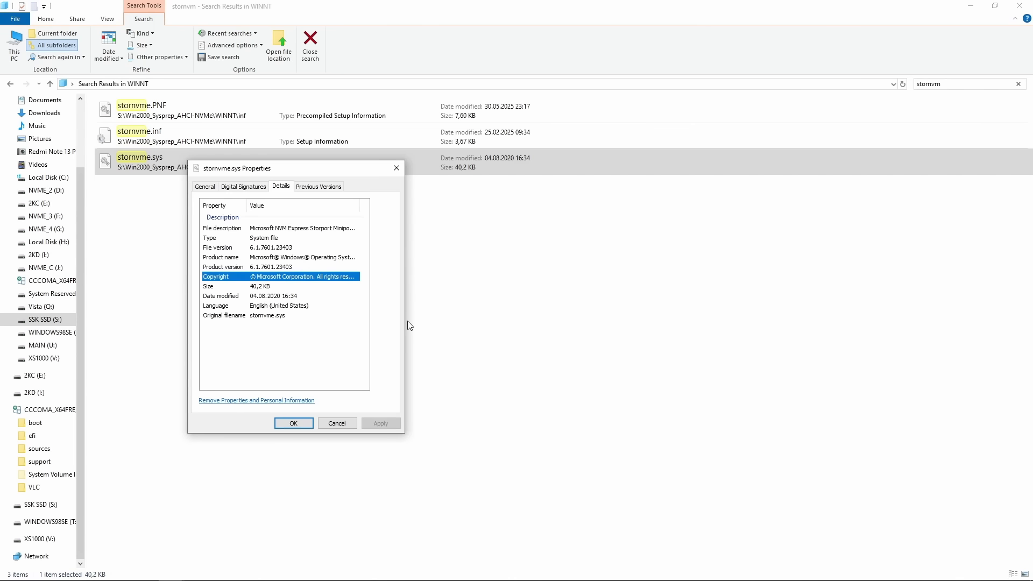
mouse_move(325, 235)
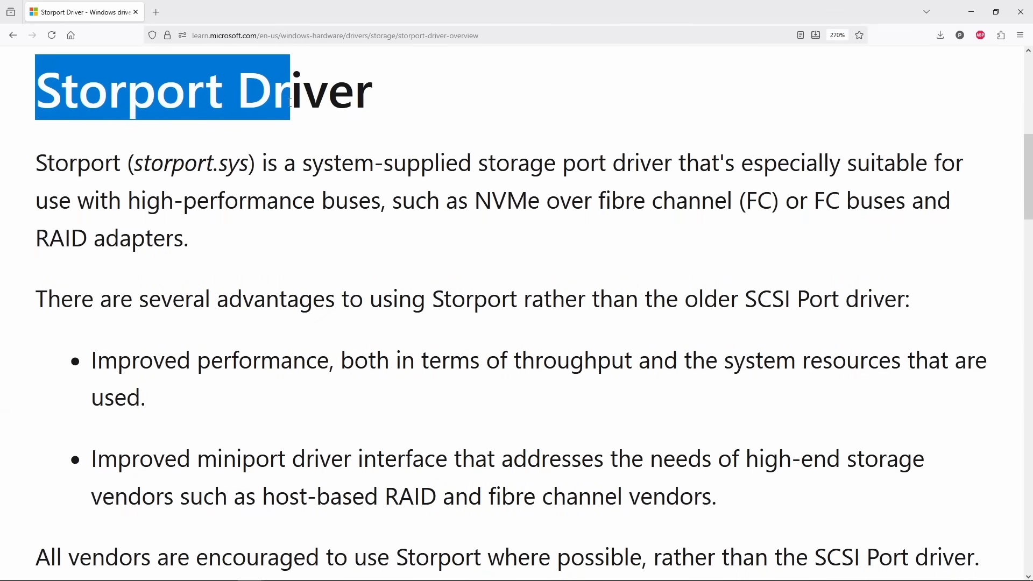
left_click_drag(288, 90, 372, 91)
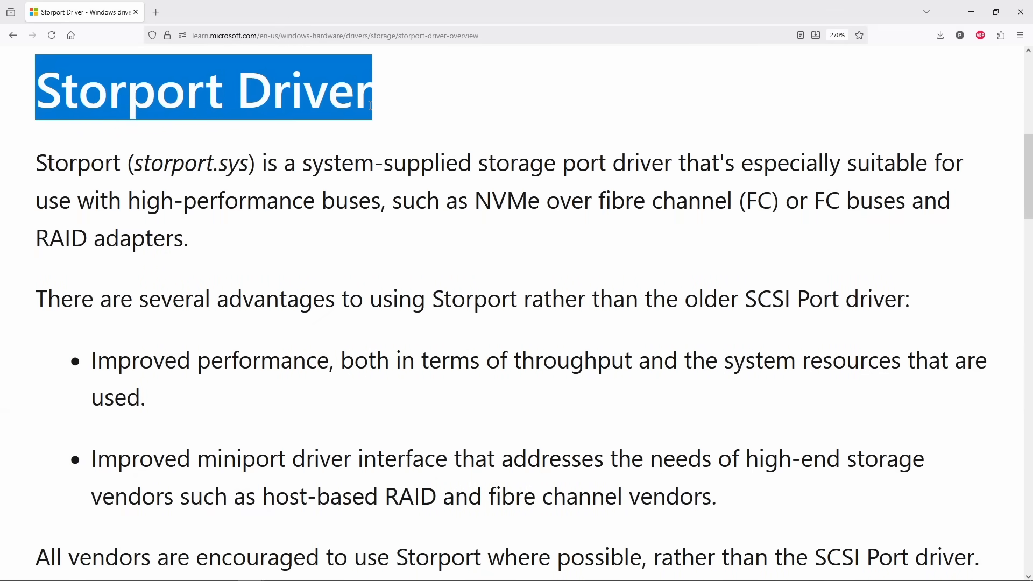
left_click(407, 240)
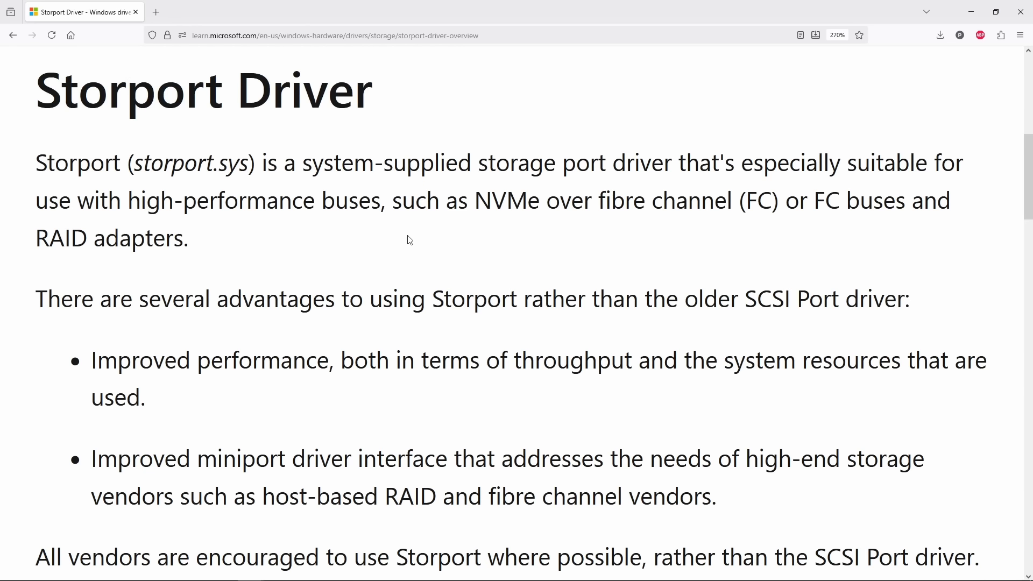
double_click(505, 200)
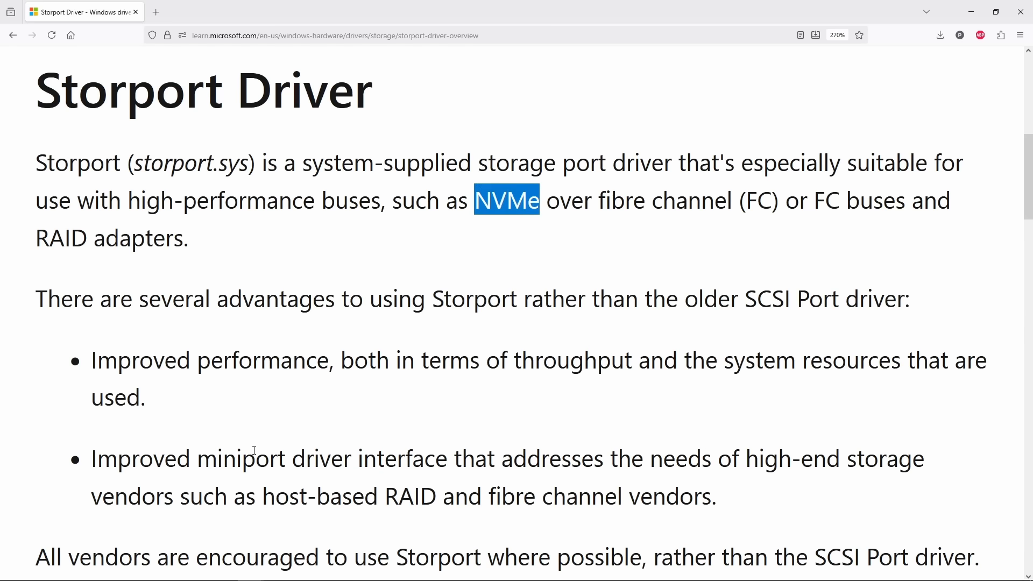
left_click_drag(36, 557, 337, 557)
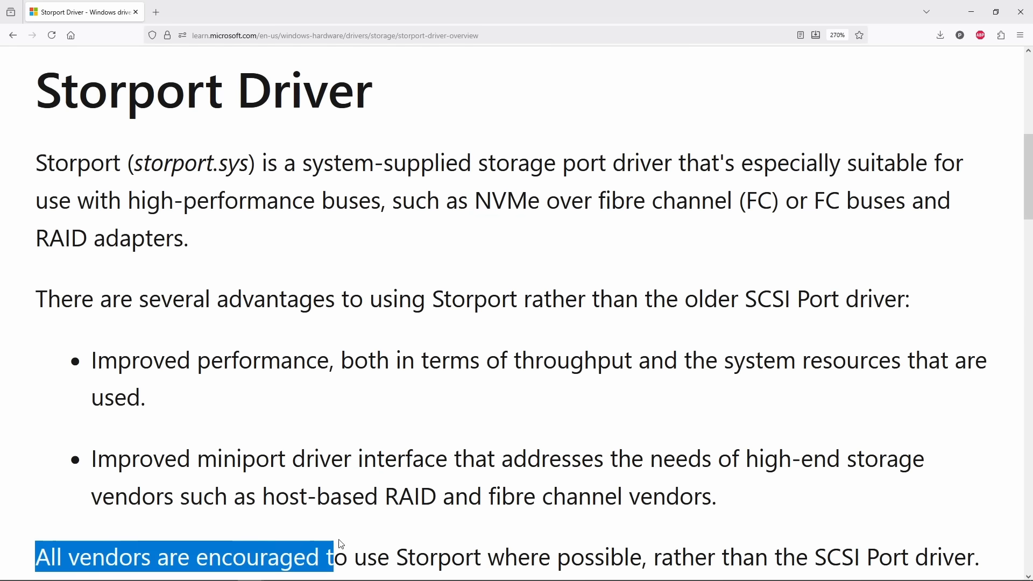
left_click_drag(339, 557, 969, 556)
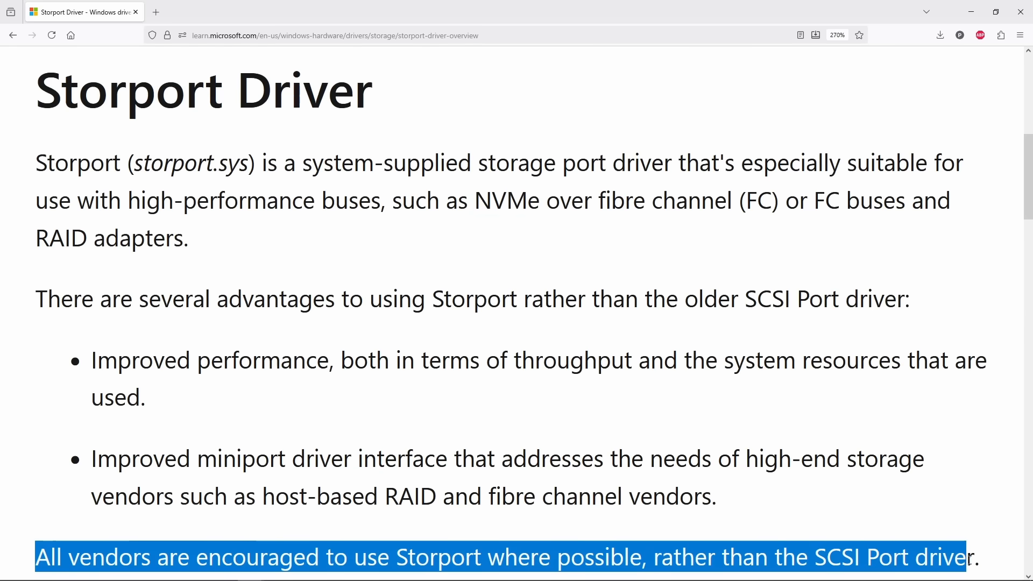
scroll("down", 3)
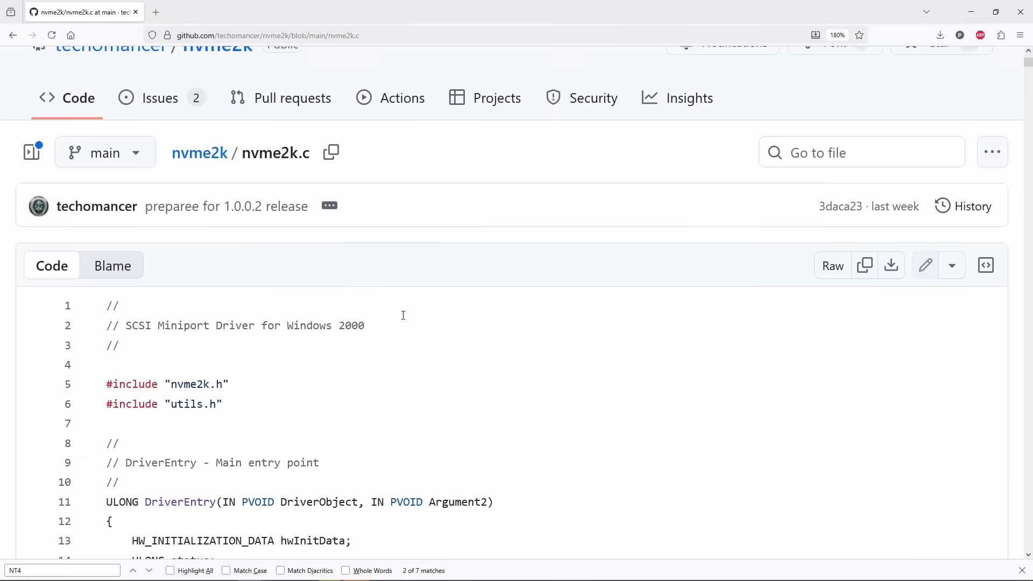
scroll("down", 3)
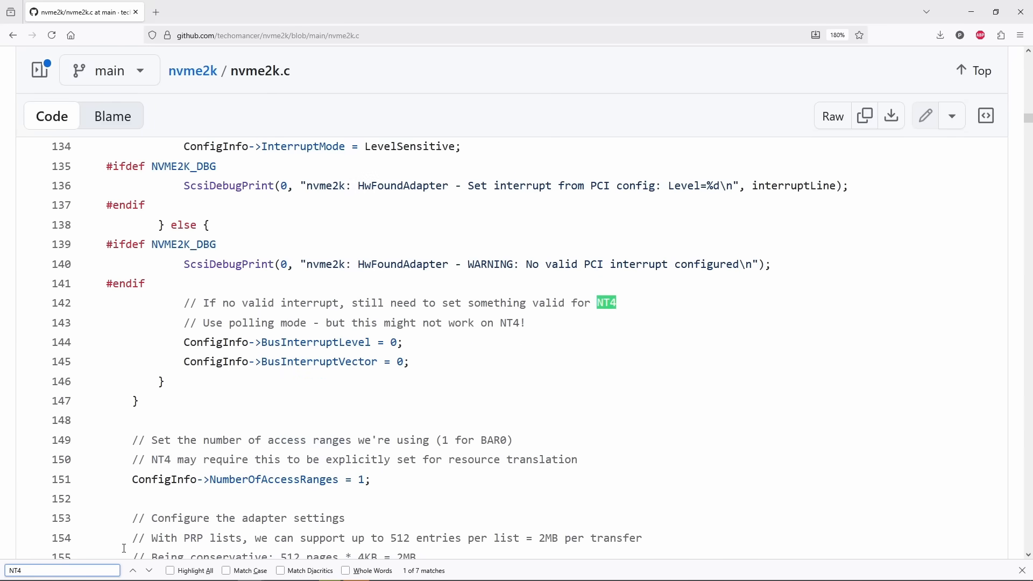
left_click(149, 570)
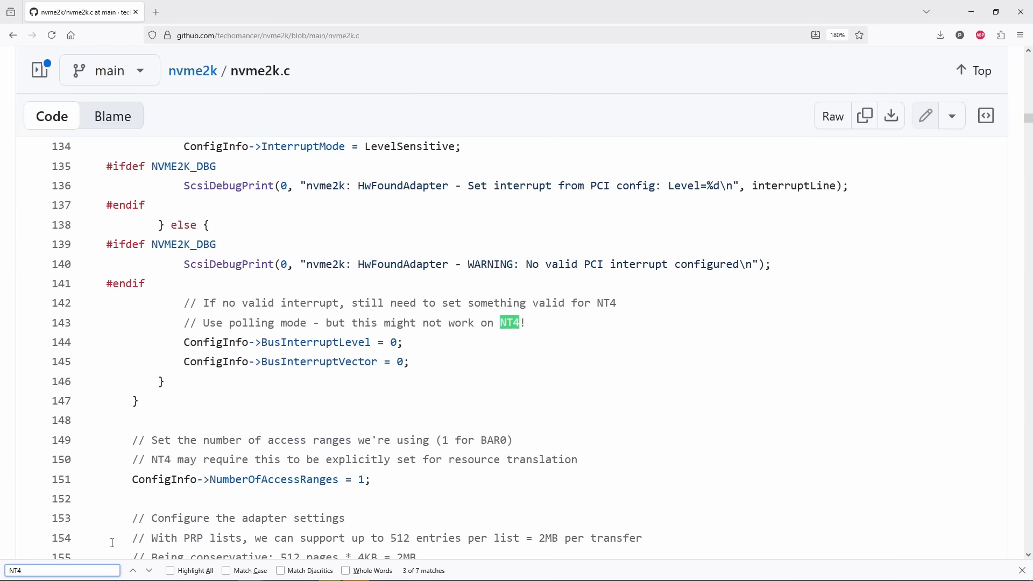
left_click(149, 570)
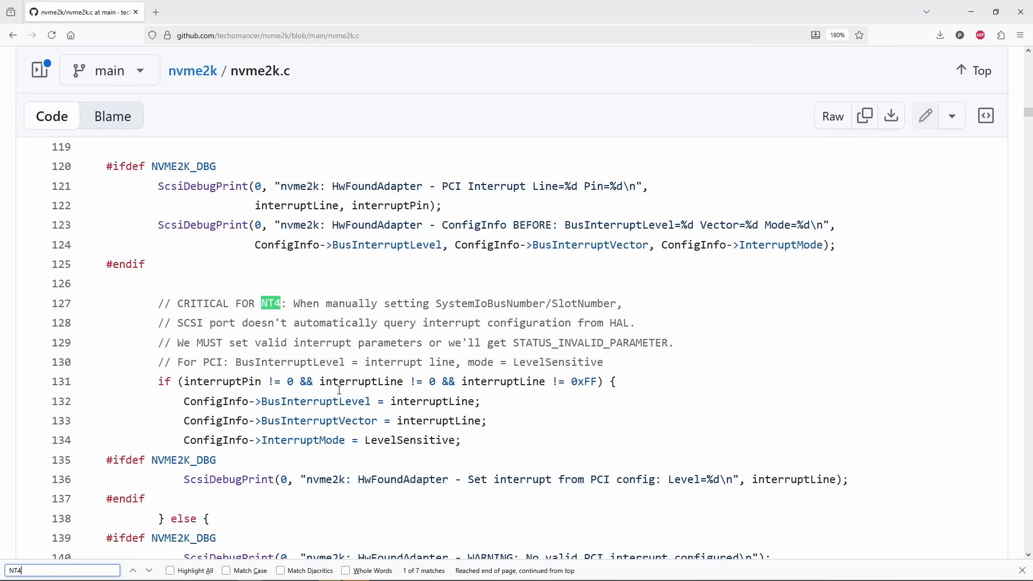
scroll("up", 3)
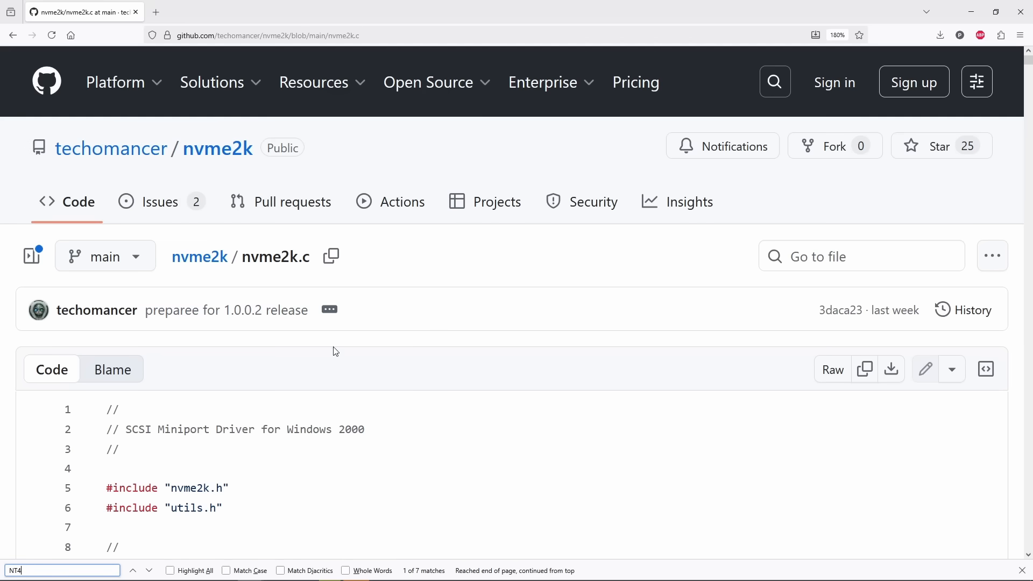
mouse_move(199, 256)
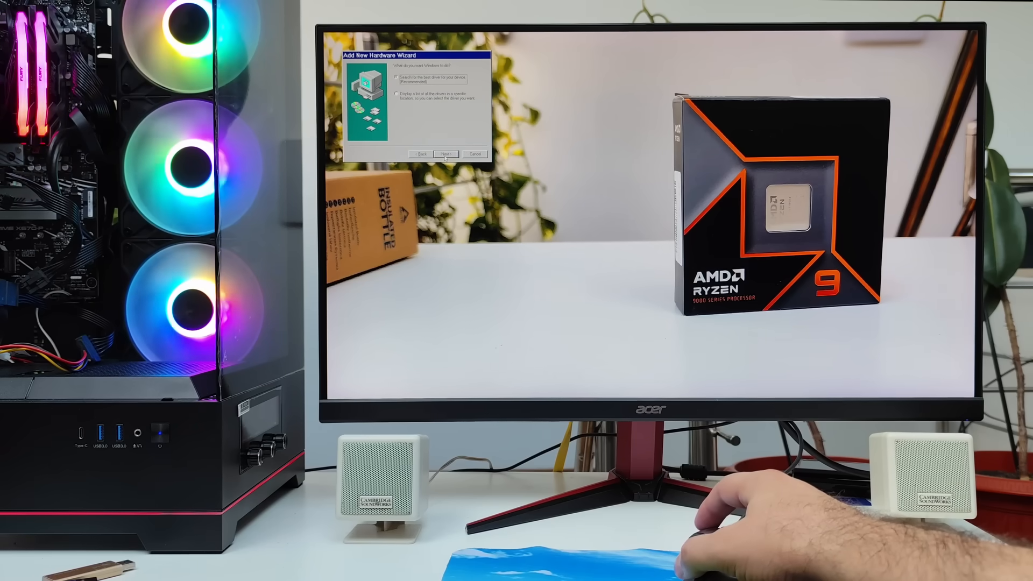
Step: Advance two pages through the Add New Hardware Wizard
left_click(446, 153)
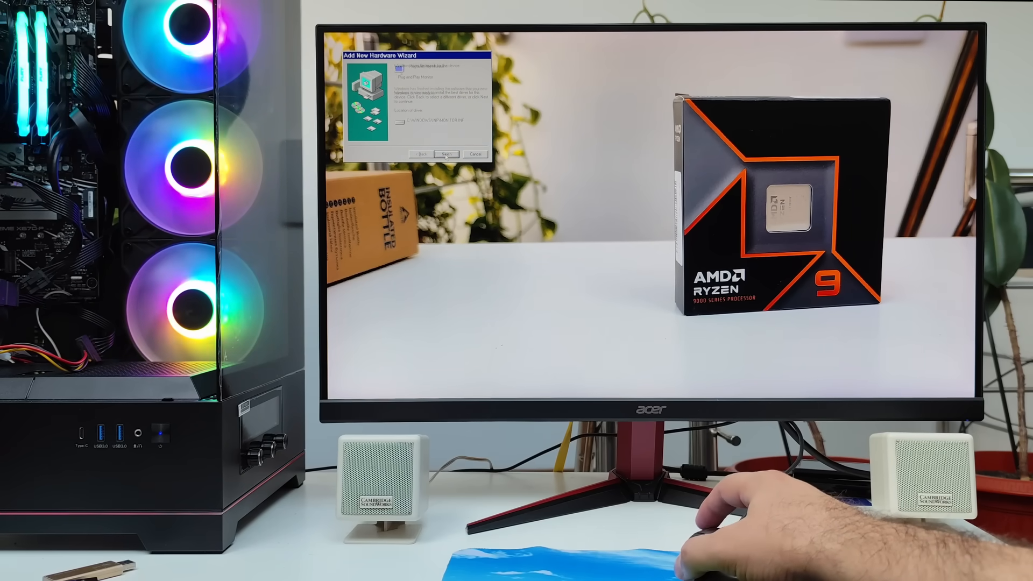
left_click(445, 154)
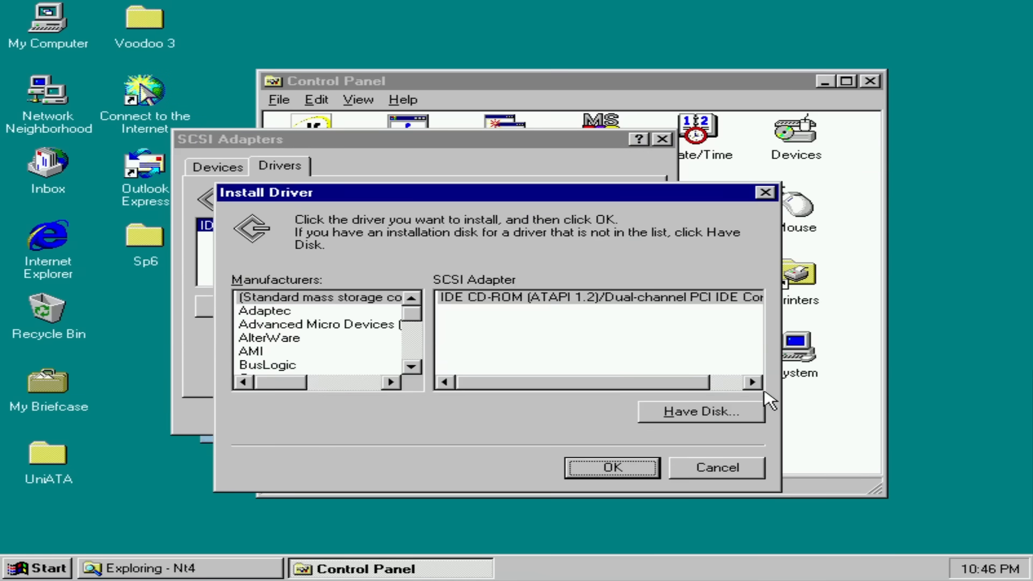
Step: Install the Generic AHCI Controller (UniATA) driver from Oemsetup.inf on E: via Have Disk
left_click(698, 411)
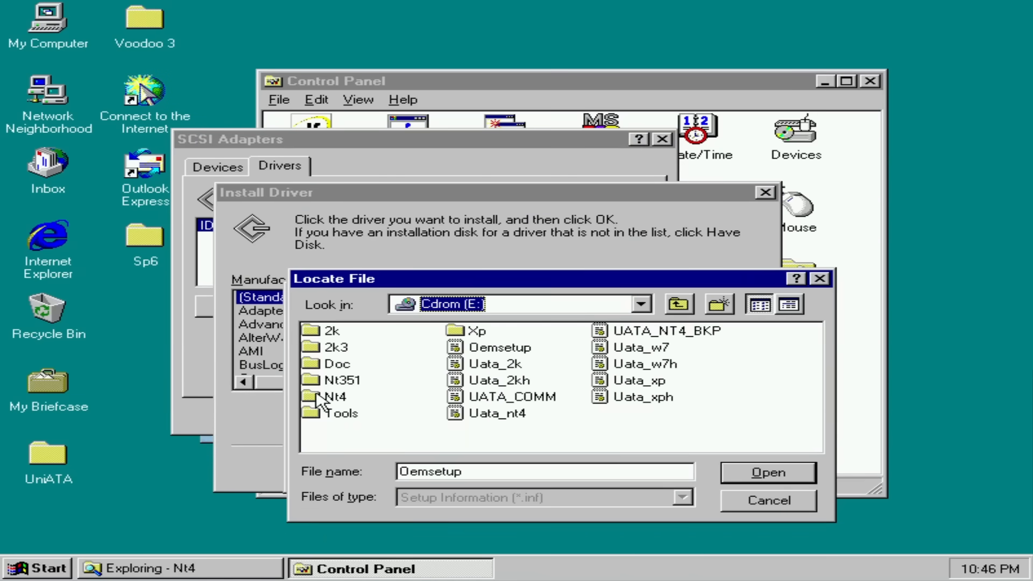
left_click(767, 472)
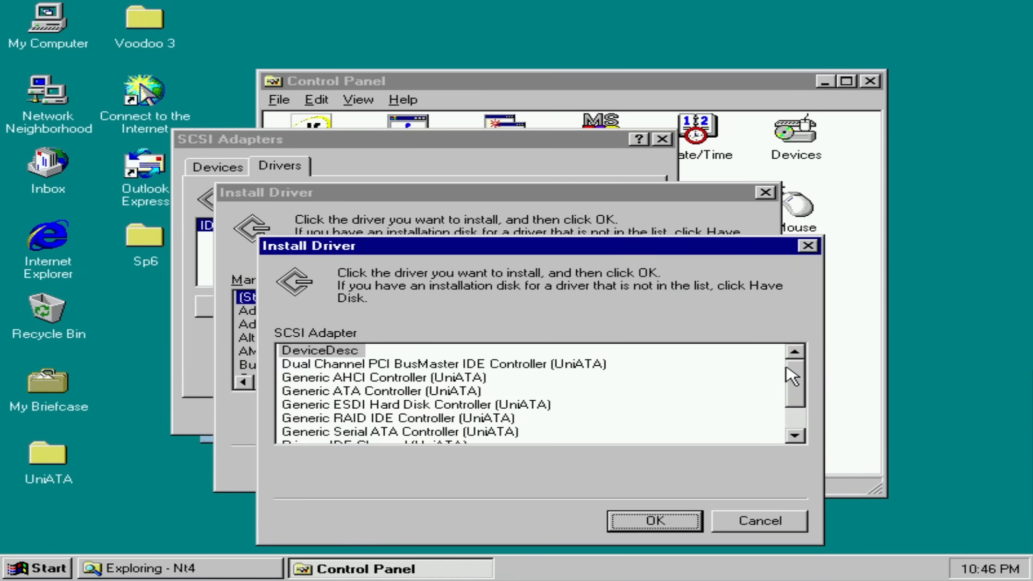
left_click(384, 378)
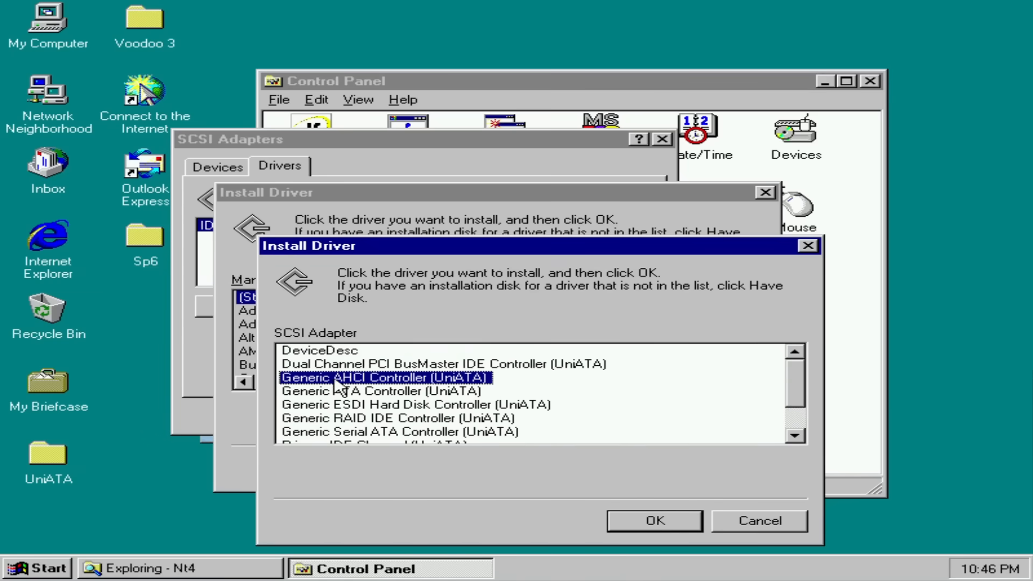
left_click(652, 520)
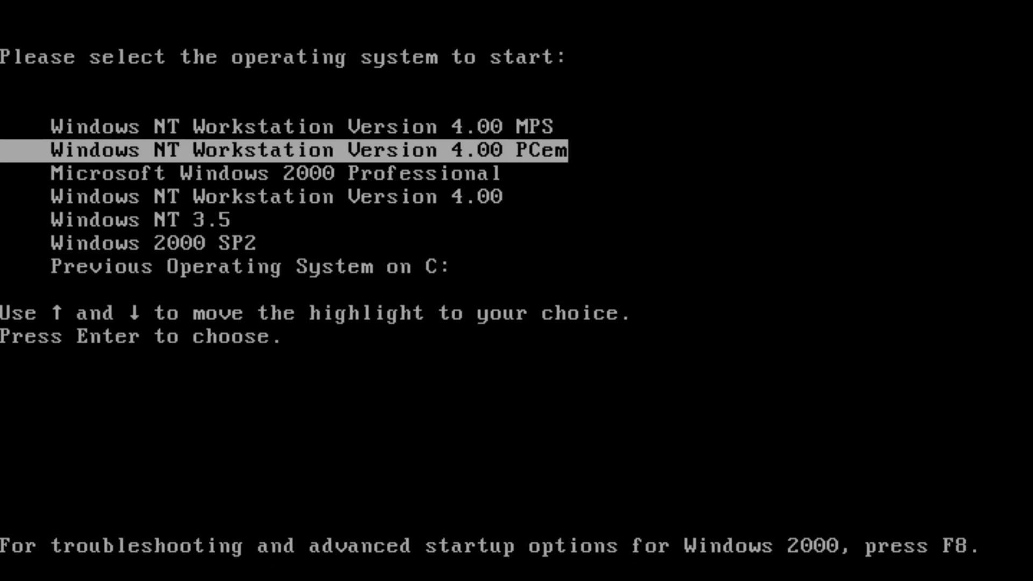
Step: Boot the Windows NT Workstation 4.00 PCem entry
key("Enter")
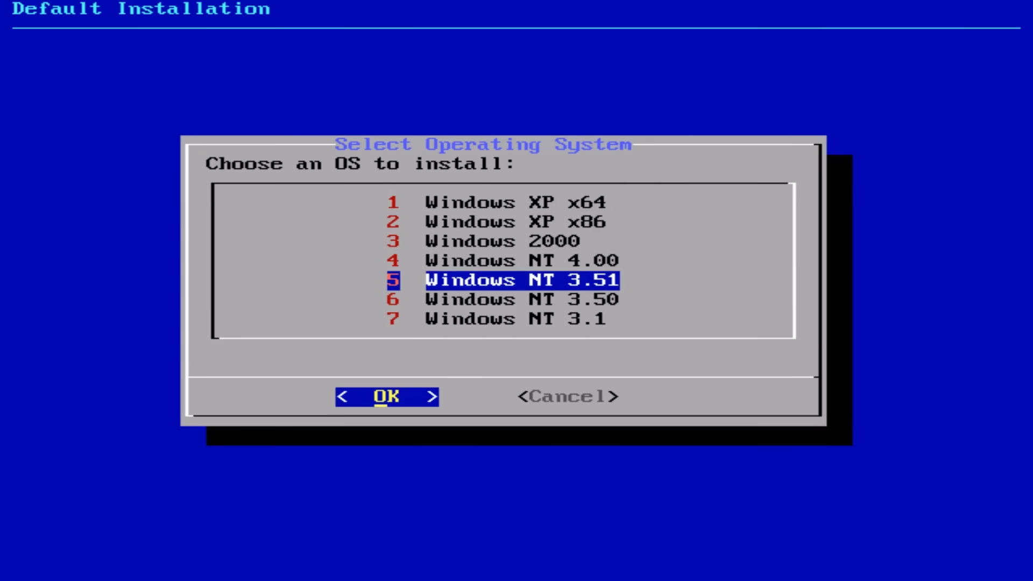
Step: Choose Windows NT 3.51 SP5 (Patched) for /dev/sda and confirm the installation
left_click(386, 396)
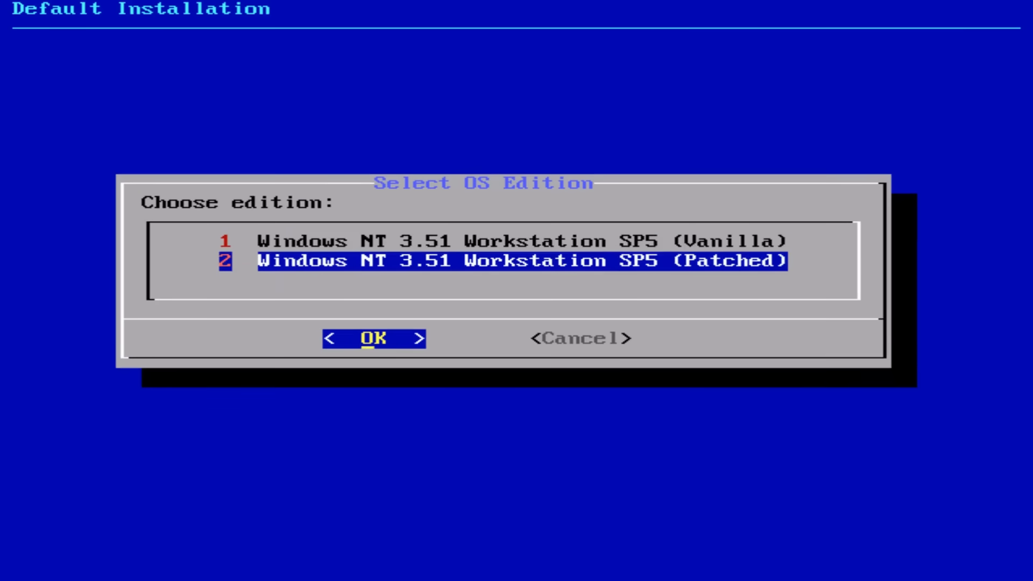
left_click(373, 338)
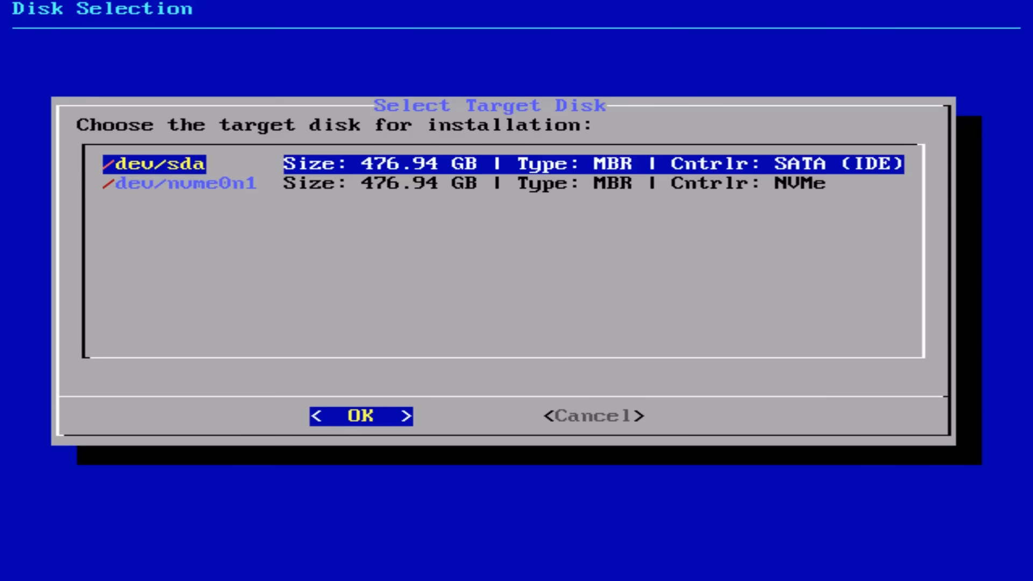
left_click(360, 416)
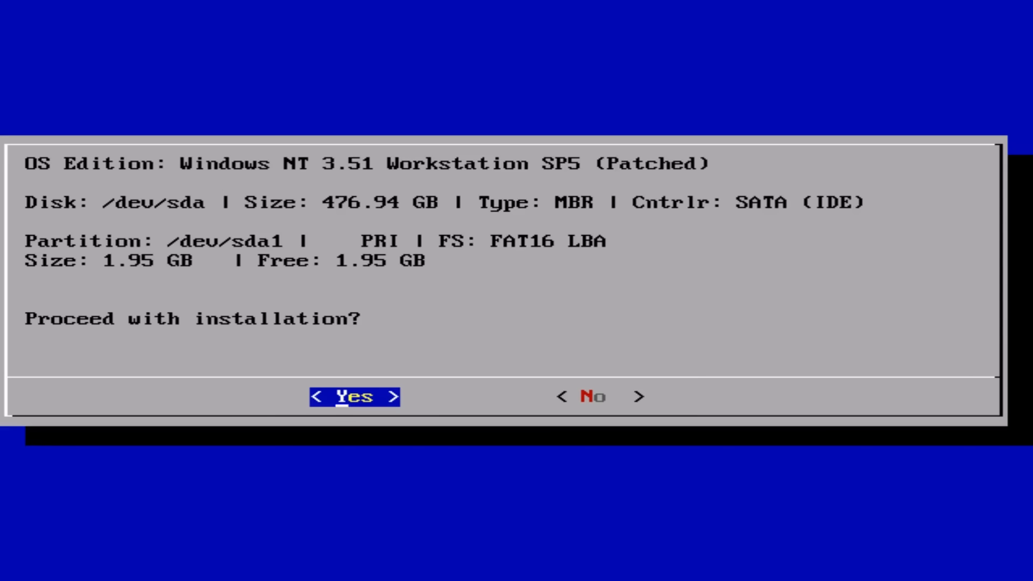
left_click(354, 396)
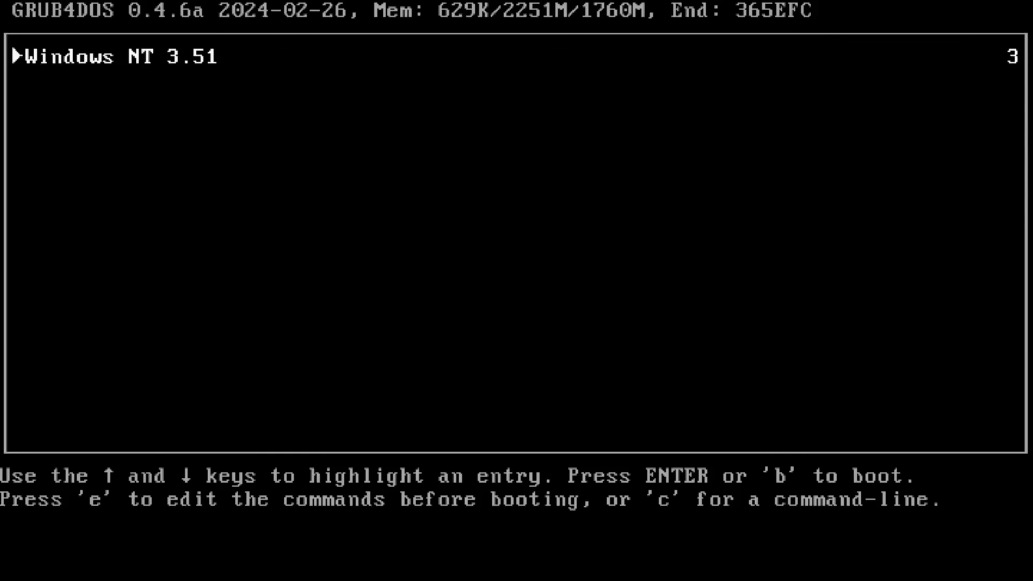
Step: Boot the GRUB4DOS Windows NT 3.51 entry and log in to the desktop
key("enter")
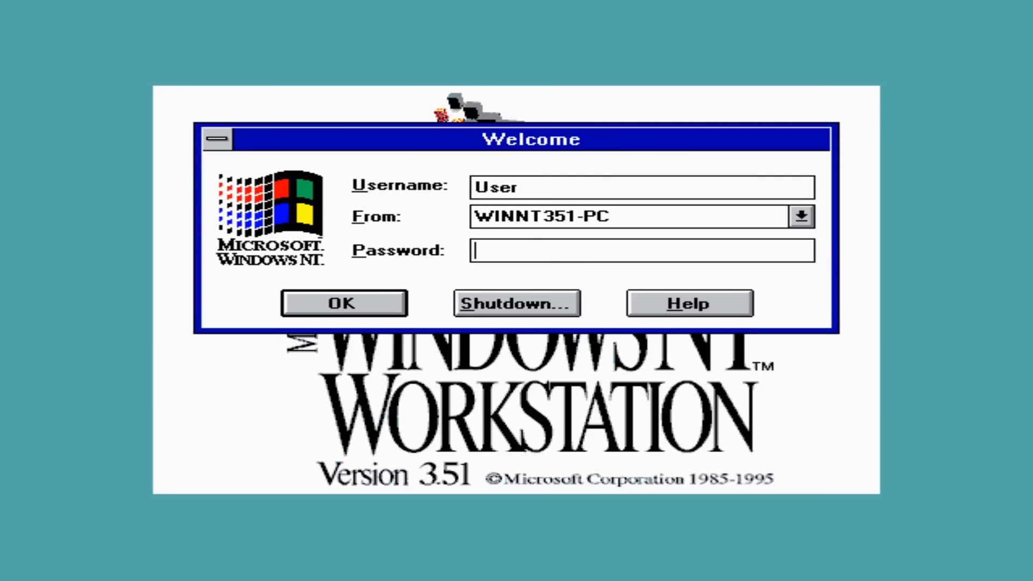
left_click(343, 303)
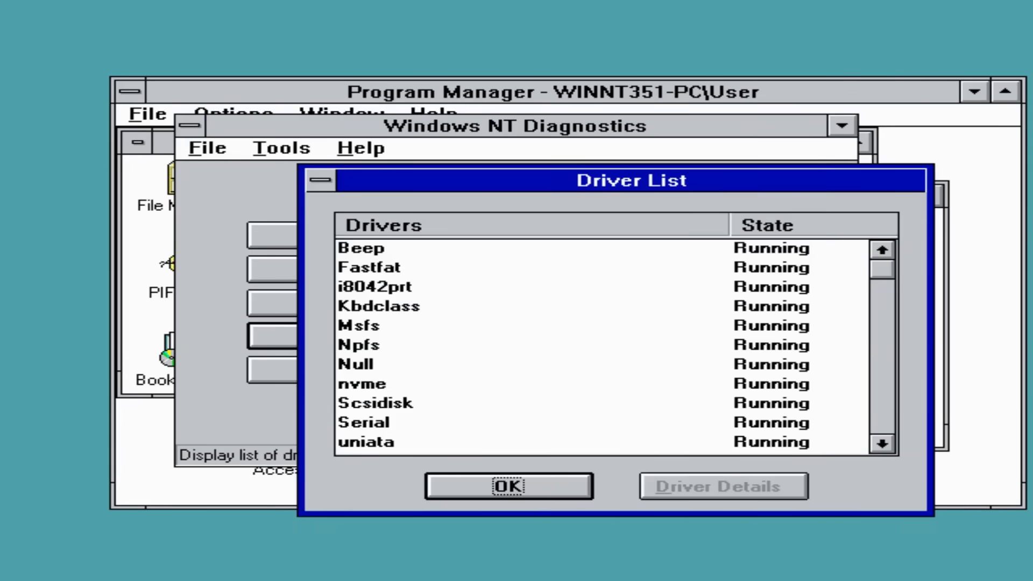
Step: Review the running drivers and devices lists in Windows NT Diagnostics and close them
left_click(385, 384)
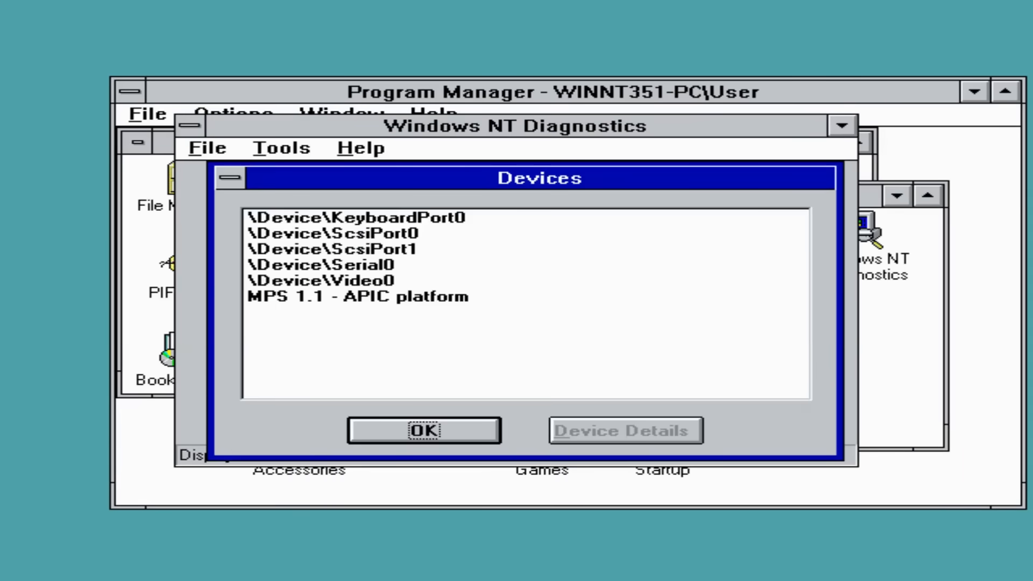
left_click(333, 249)
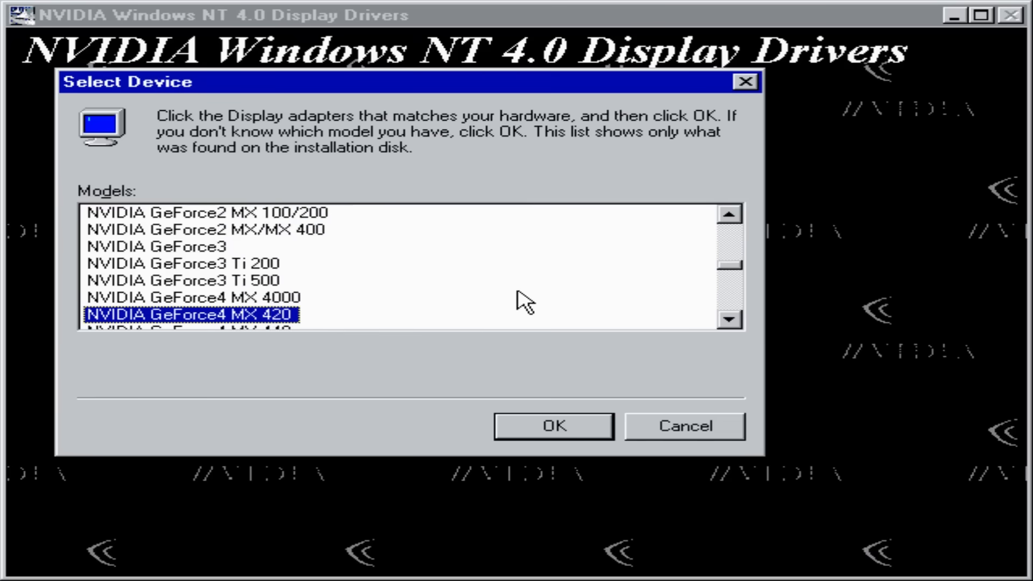
Step: Scroll down the Models list in the NVIDIA NT 4.0 Select Device dialog
scroll("down", 3)
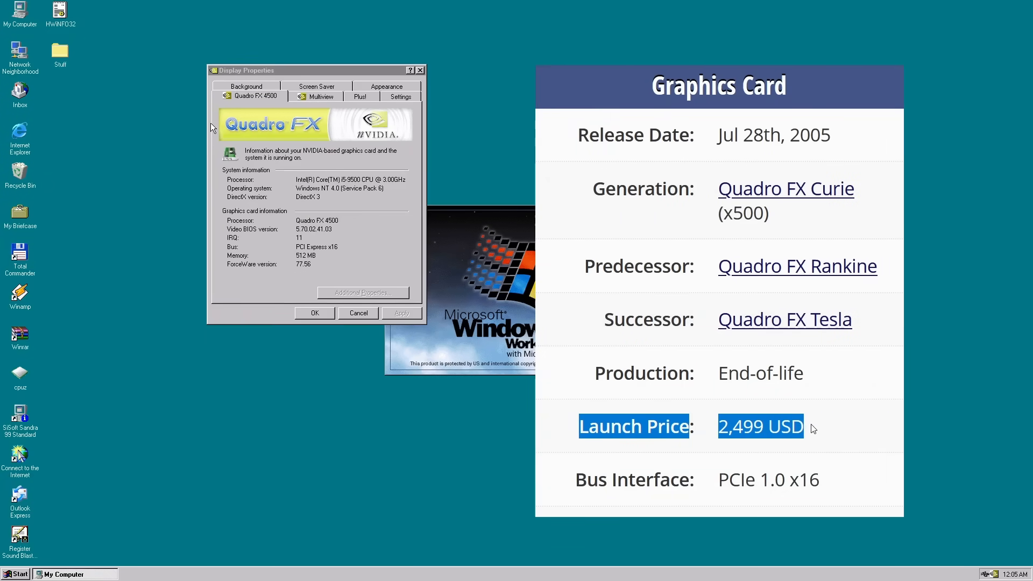
mouse_move(112, 280)
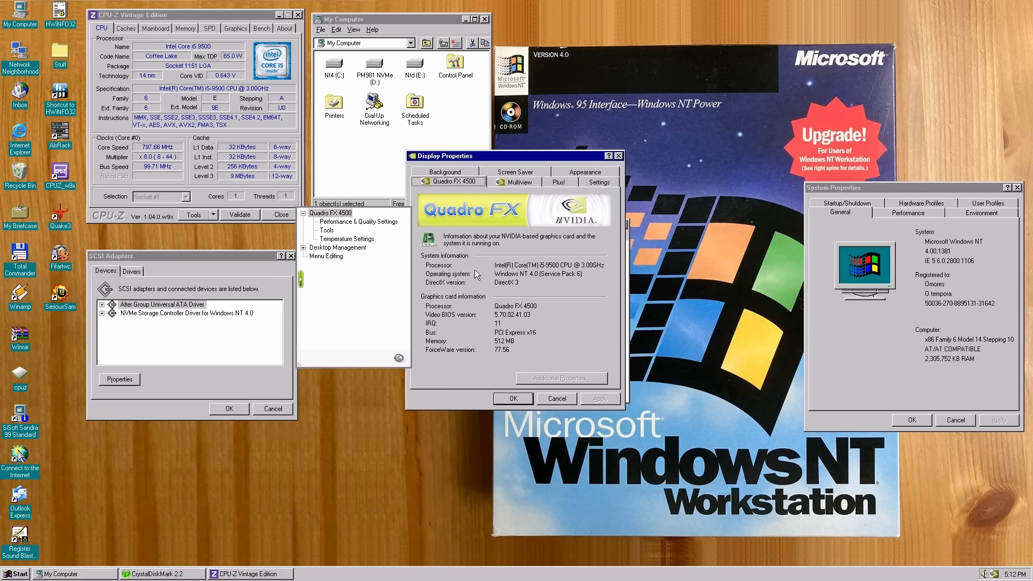
mouse_move(520, 165)
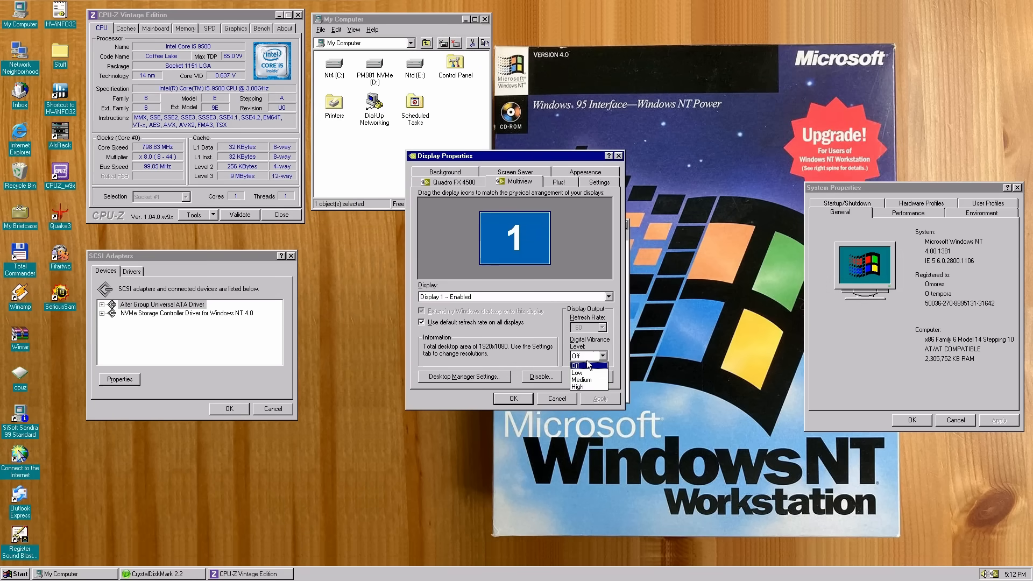
Step: Set the Quadro FX 4500's Digital Vibrance Level from Off to High
left_click(578, 387)
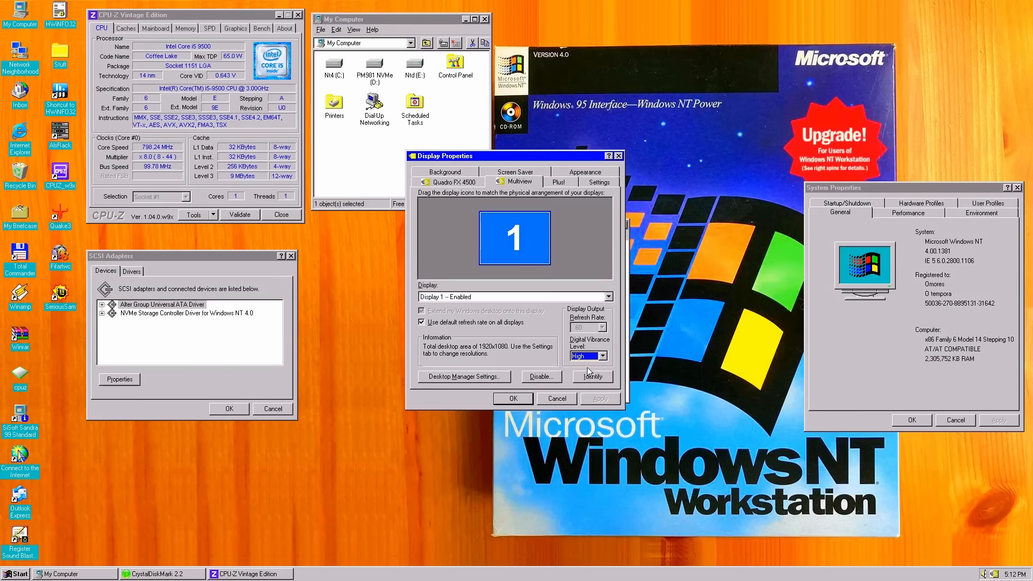
left_click(584, 356)
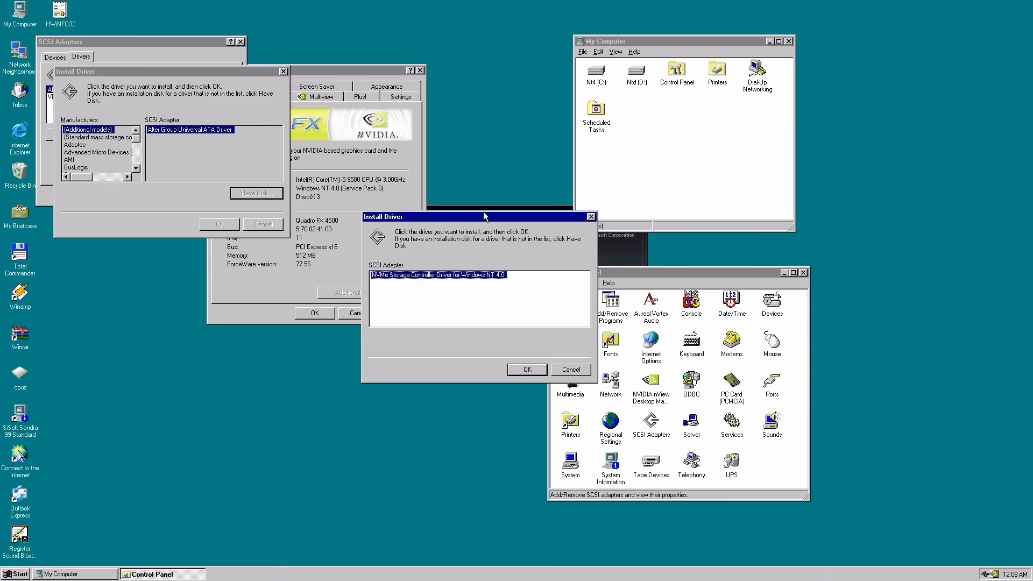
Step: Confirm the NVMe Storage Controller Driver install and view the attached SCSI disk's status
left_click(526, 369)
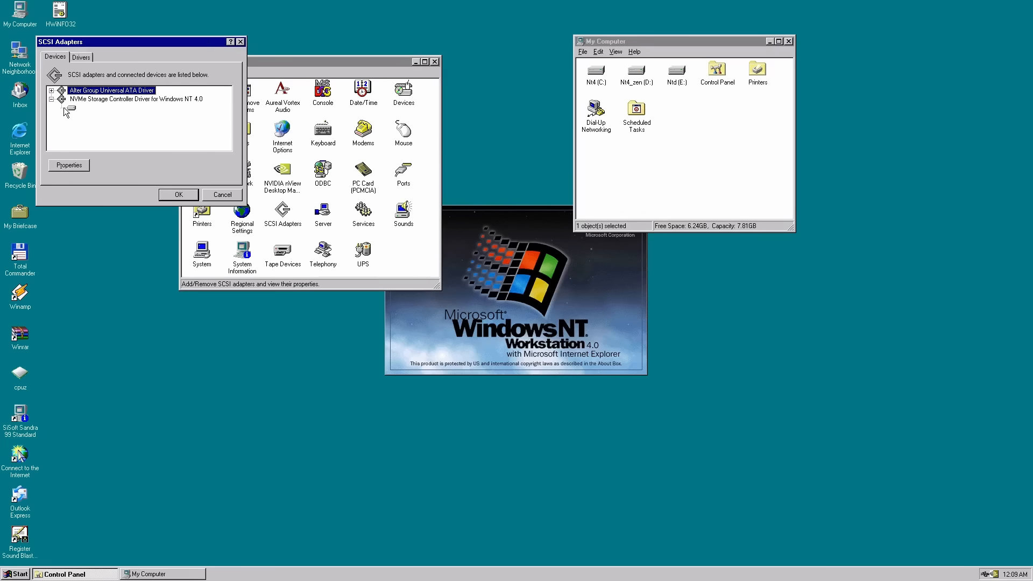
left_click(68, 165)
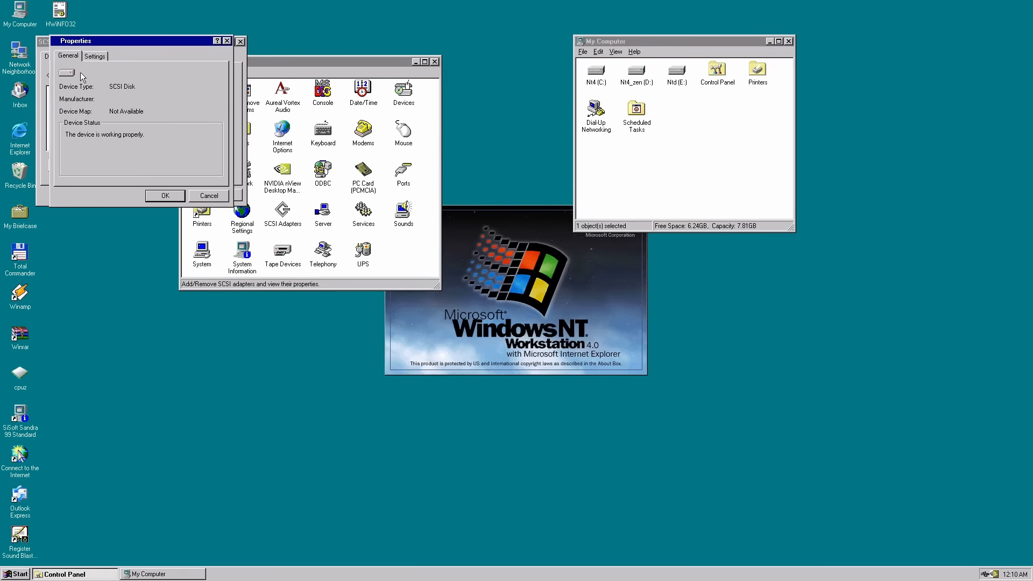
left_click(95, 56)
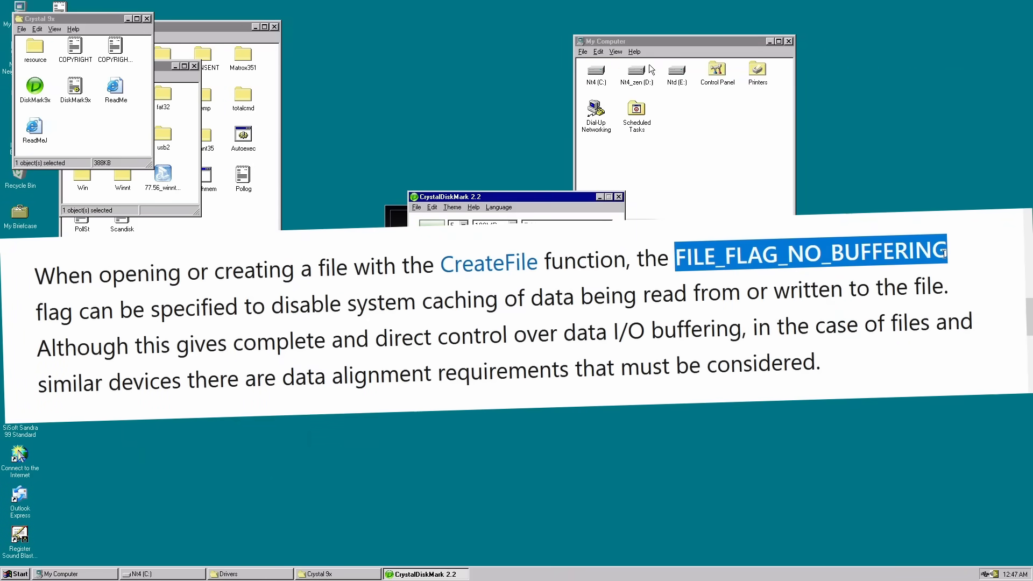
Step: Open the Nt4_zen (D:) drive from My Computer beside CrystalDiskMark 2.2
double_click(635, 73)
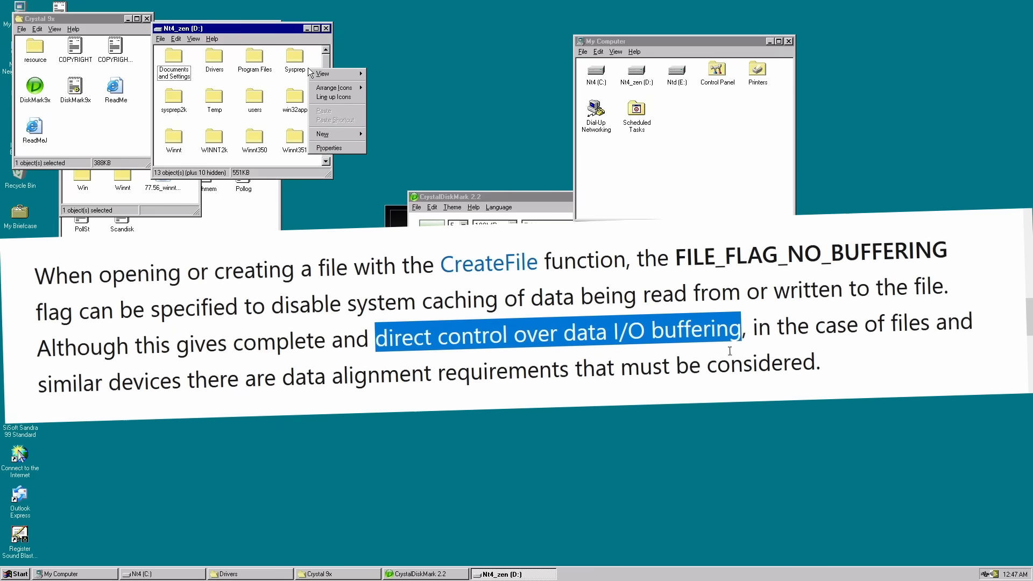
left_click(329, 147)
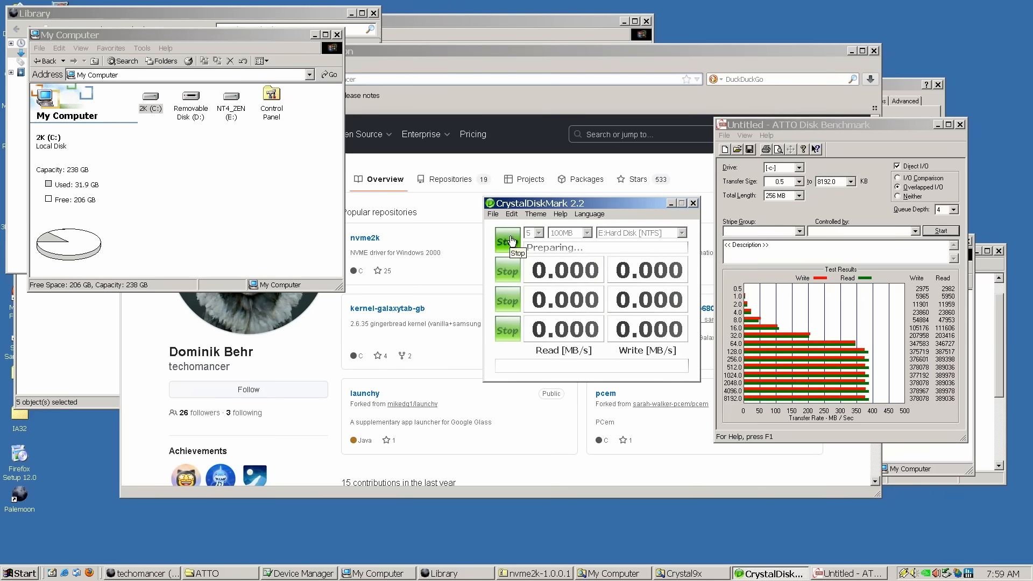
Step: Read the Direct I/O help, turn Direct I/O off and start an ATTO benchmark run
left_click(816, 149)
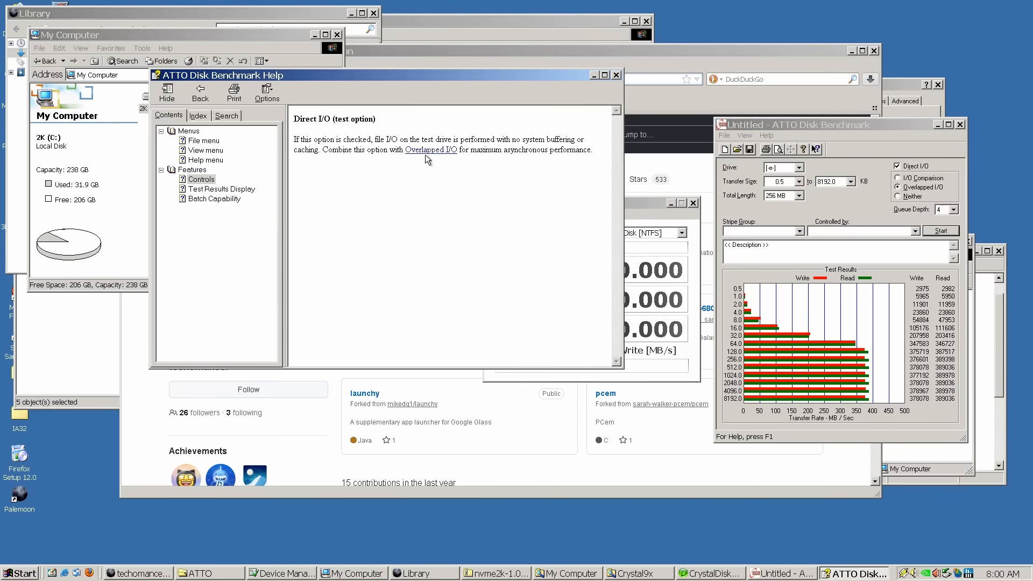
mouse_move(522, 161)
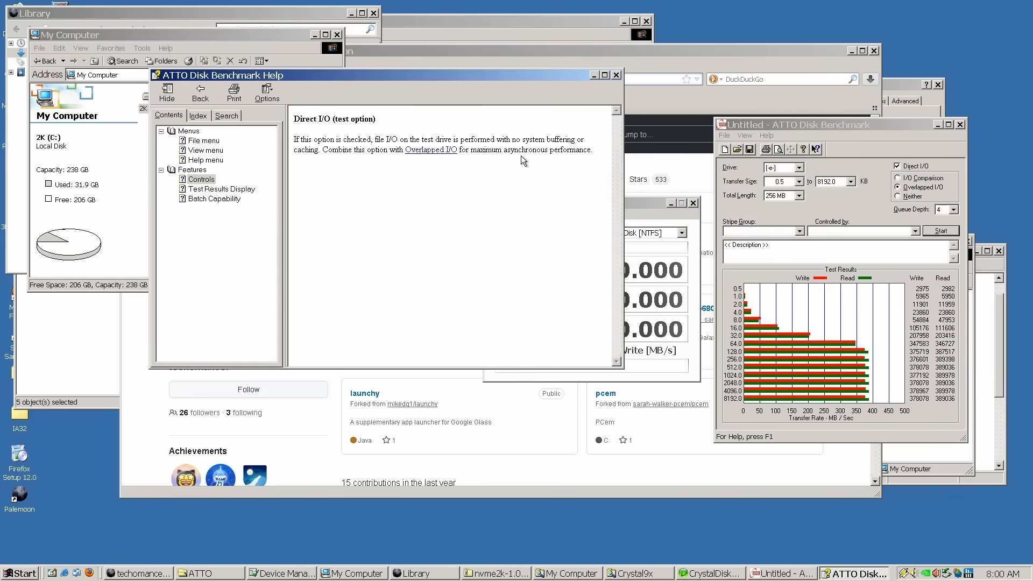
mouse_move(586, 118)
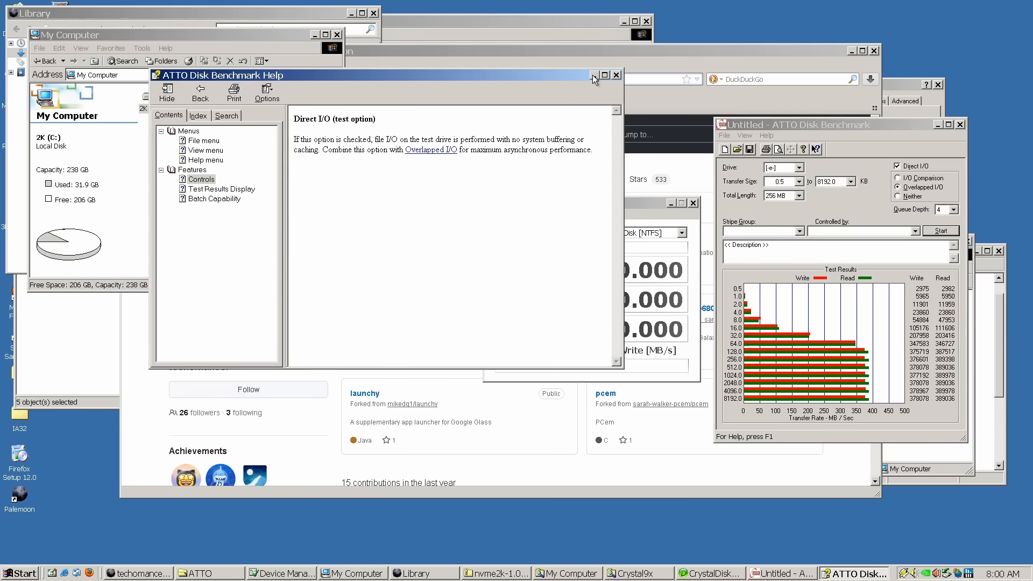
left_click(616, 74)
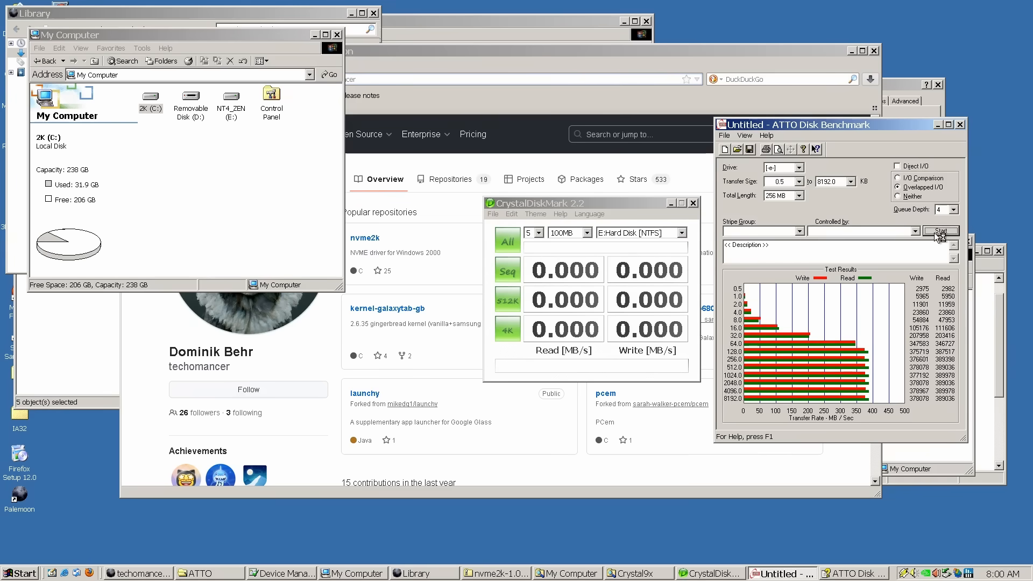
left_click(939, 231)
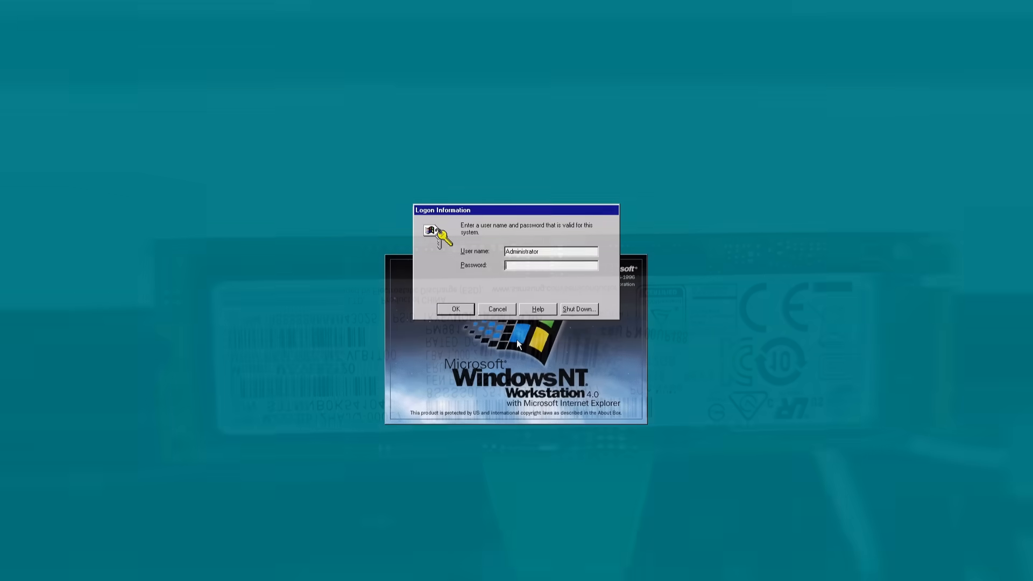
Step: Target D: Hard Disk [NTFS] in CrystalDiskMark and run All benchmark tests
left_click(454, 309)
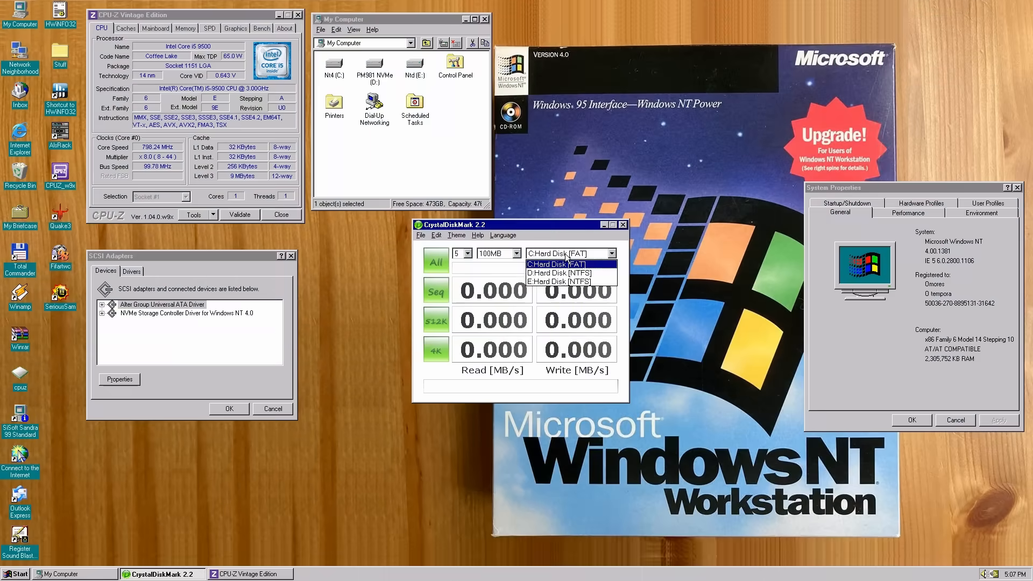
left_click(559, 273)
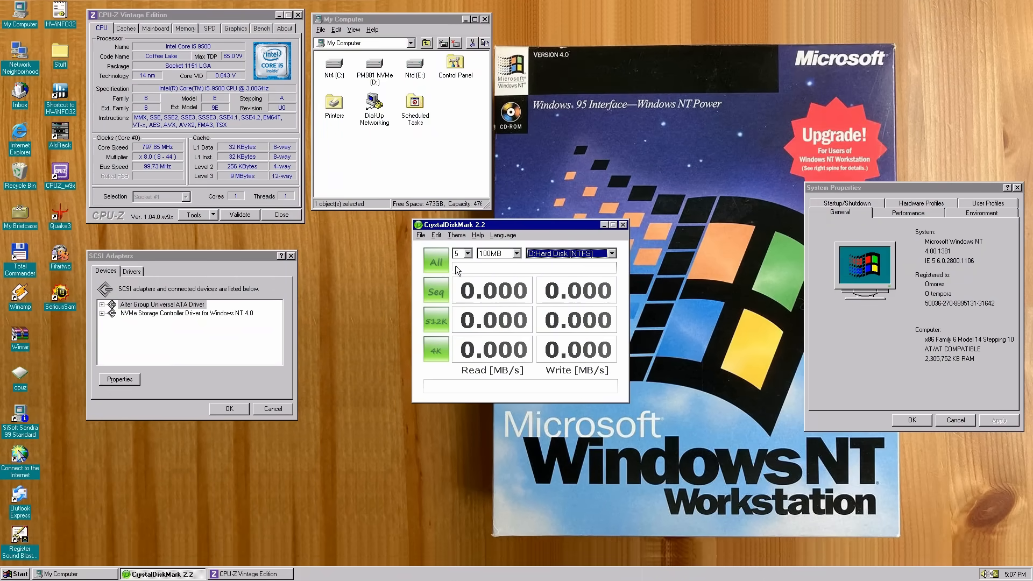
left_click(434, 262)
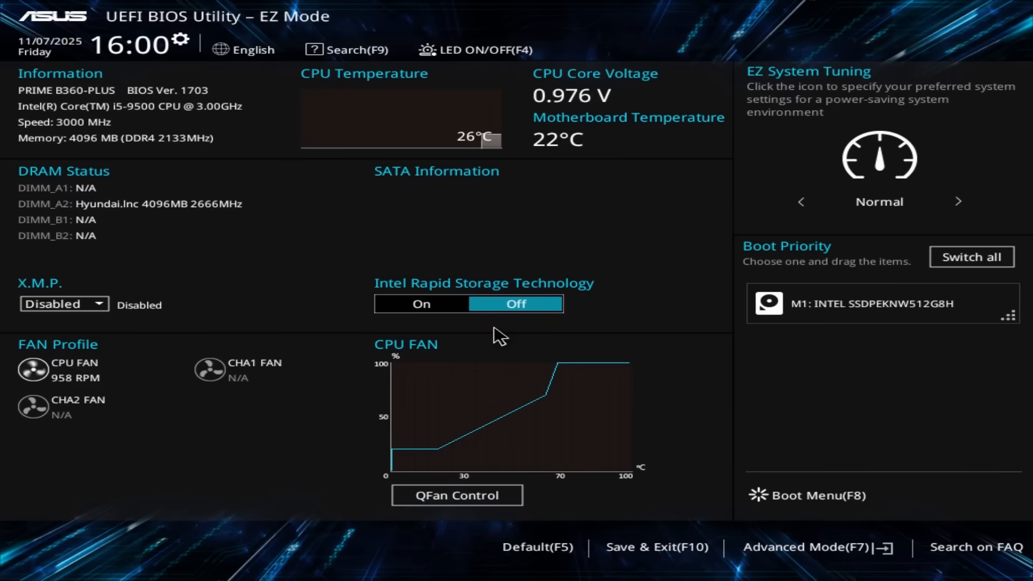
left_click(804, 496)
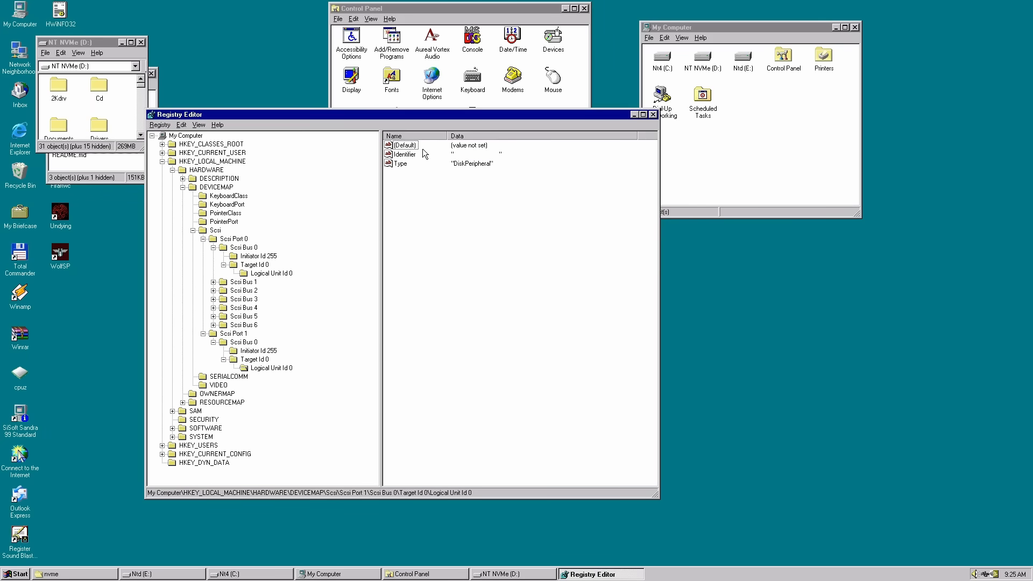
Step: Open the Logical Unit Id 0 Identifier string under Scsi Port 1 and clear its text
double_click(405, 154)
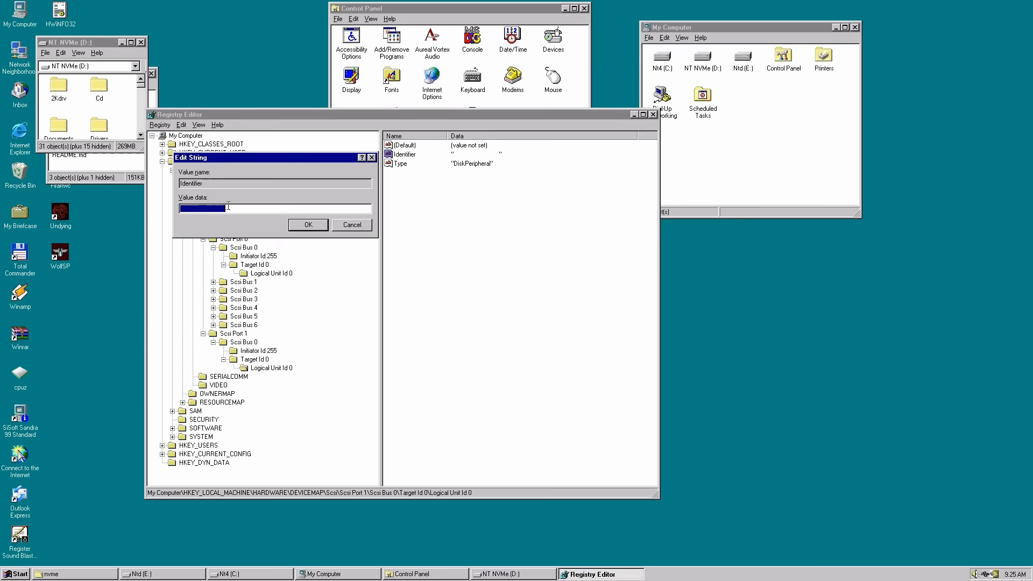
key("Delete")
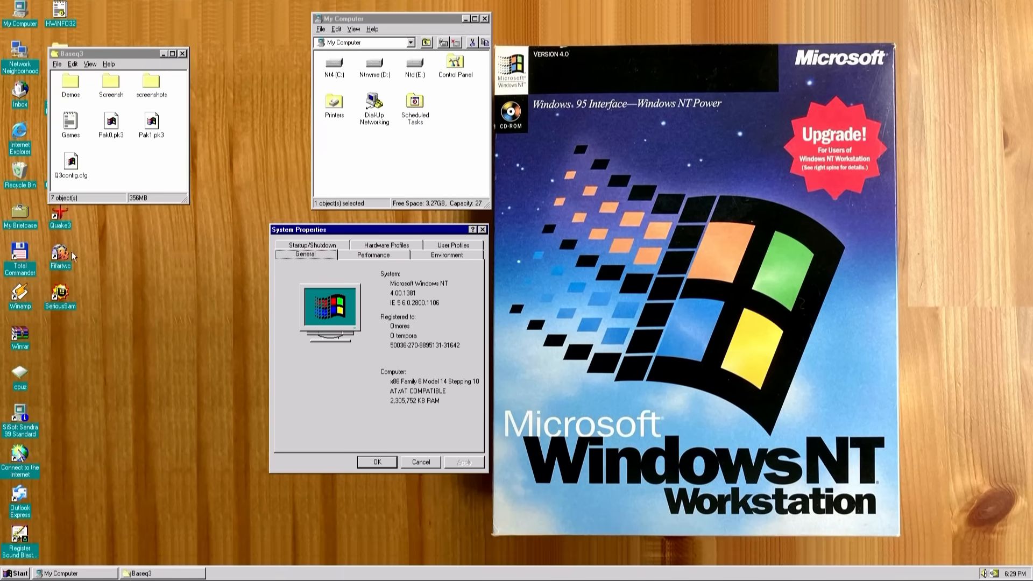
Step: Launch Quake III Arena and enter timedemo 1 in the console
left_click(60, 218)
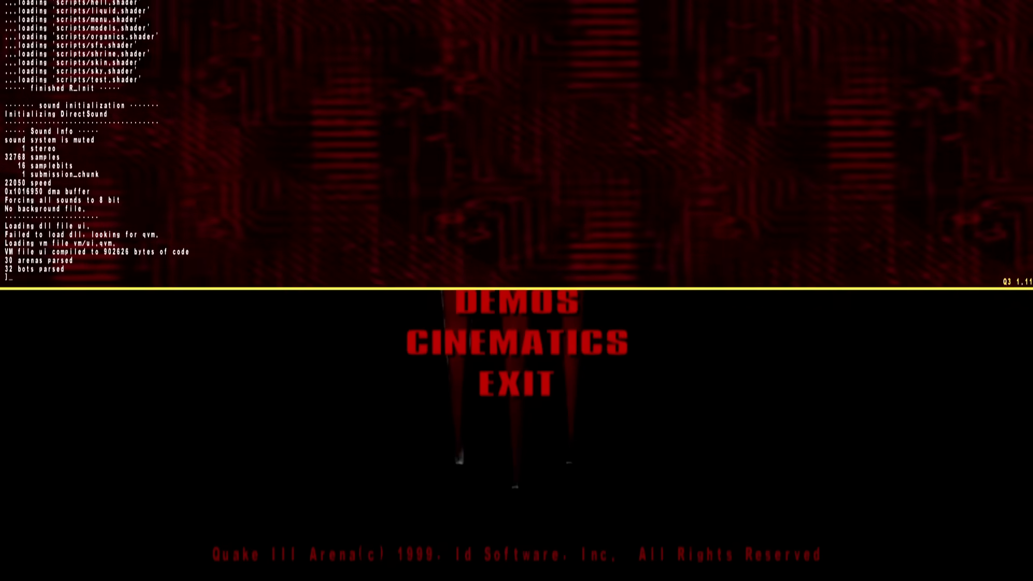
type("timedem")
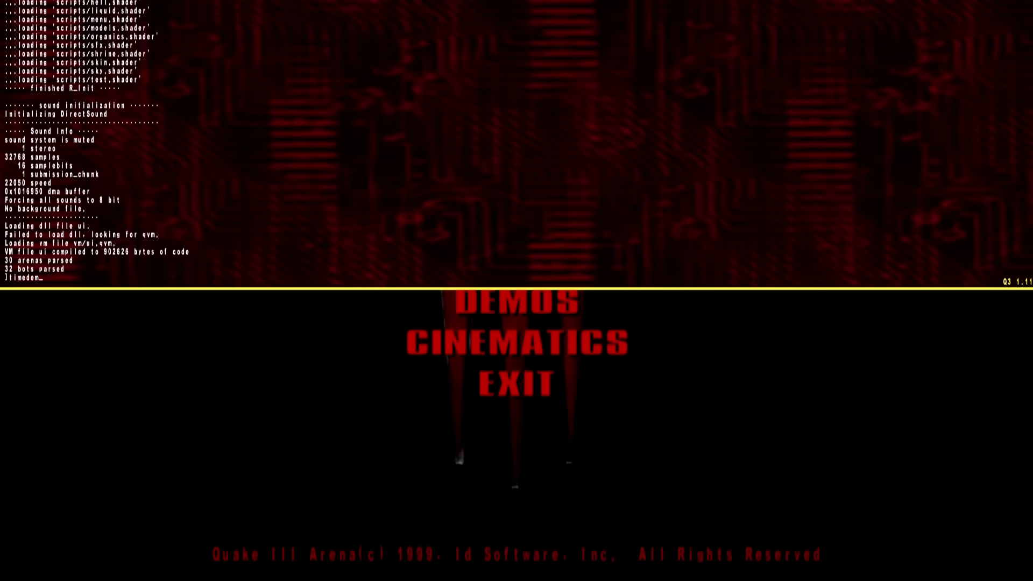
type("timedemo 1")
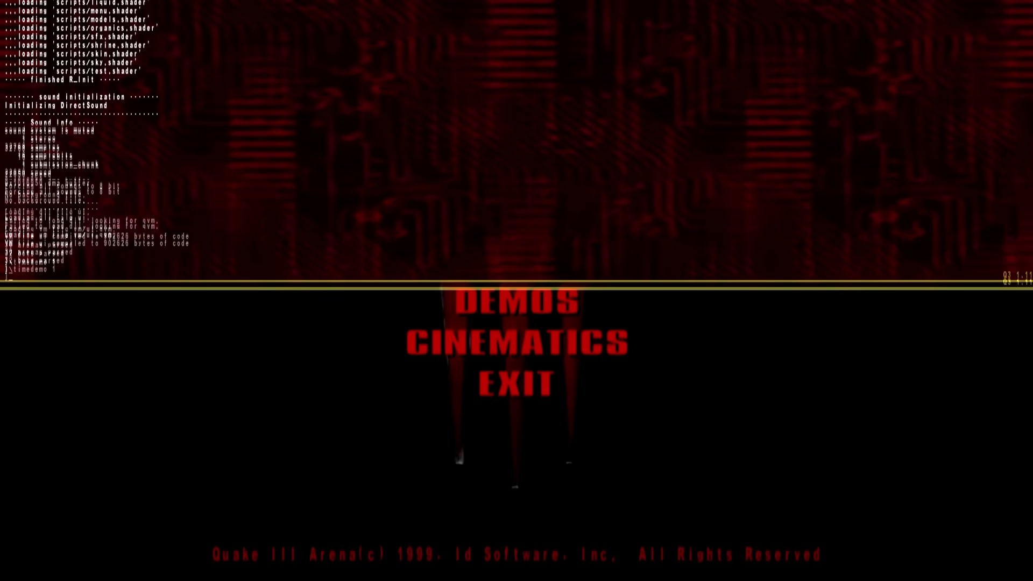
Step: Play DEMO001 from the Demos menu and read the 616.0 fps result in the console
left_click(520, 300)
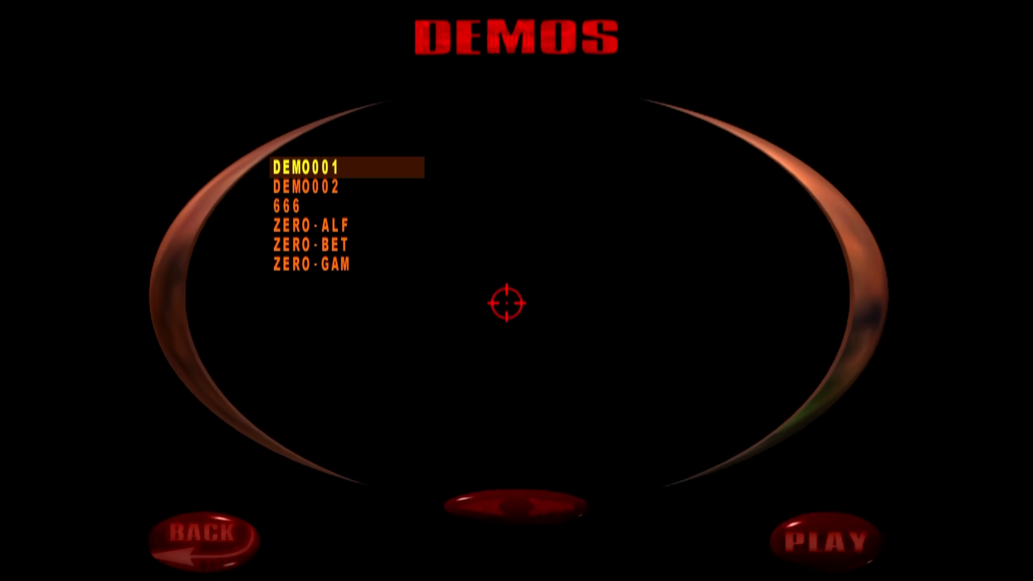
left_click(828, 542)
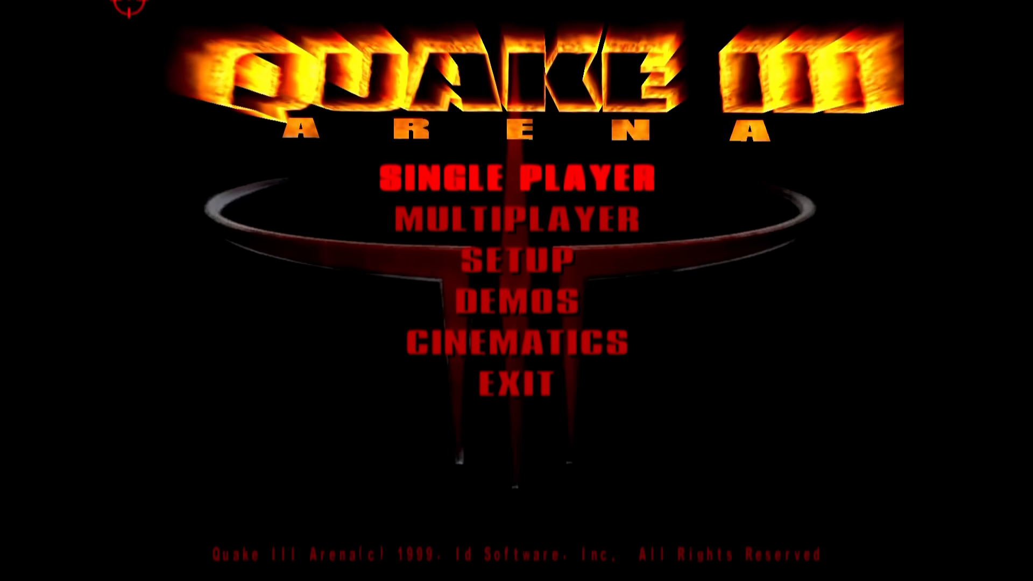
key("`")
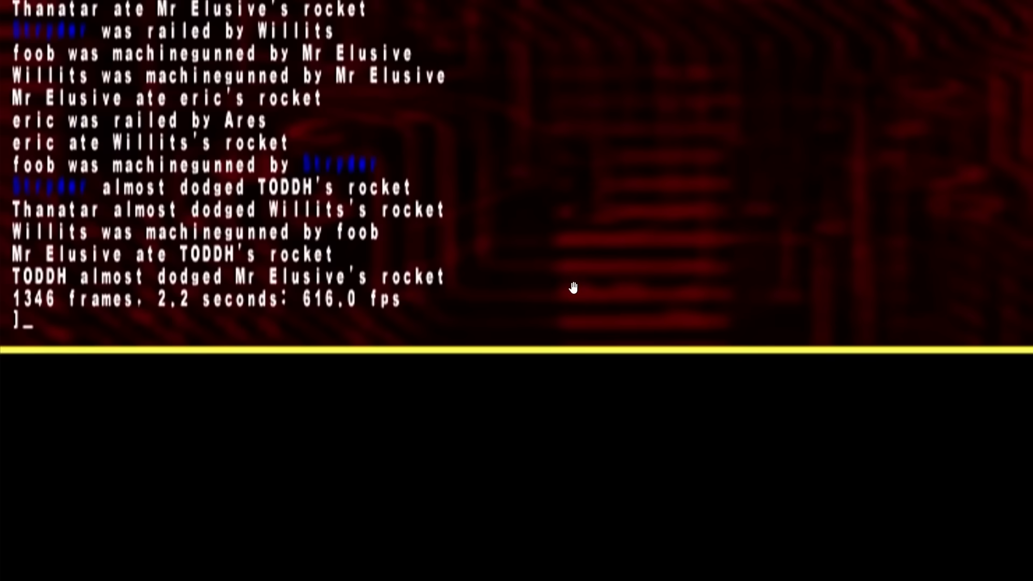